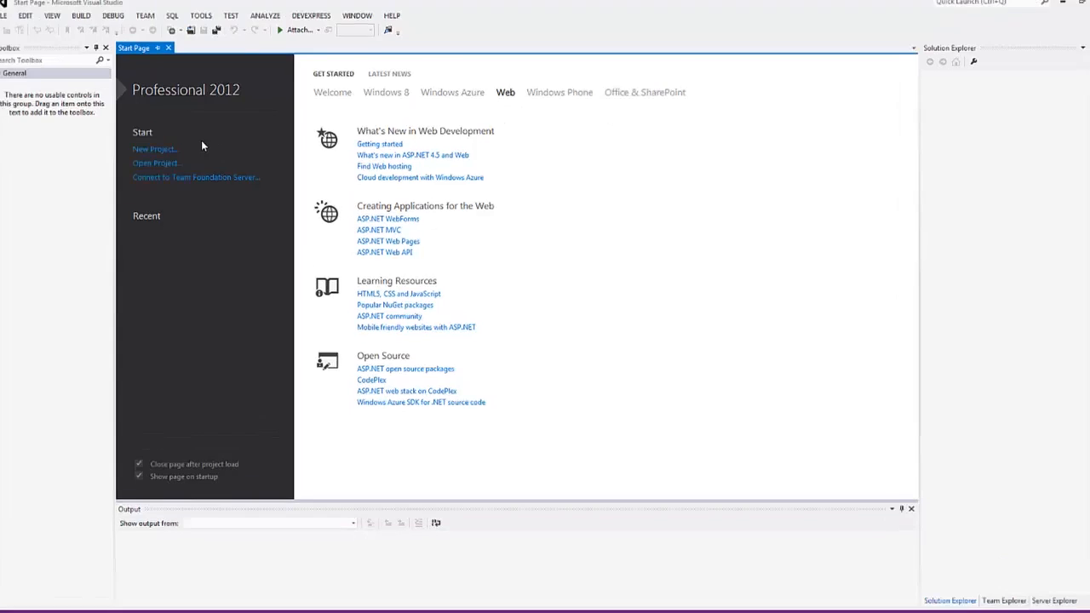
- Start a new project using the DXperience v12.2 ASP.NET MVC Web Application template
left_click(155, 150)
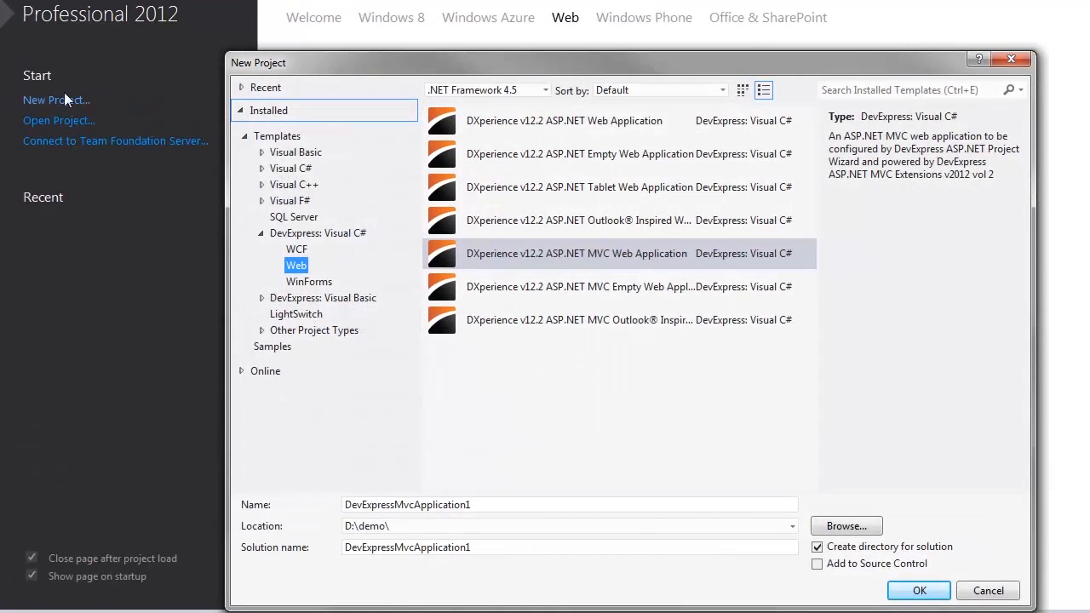
left_click(610, 287)
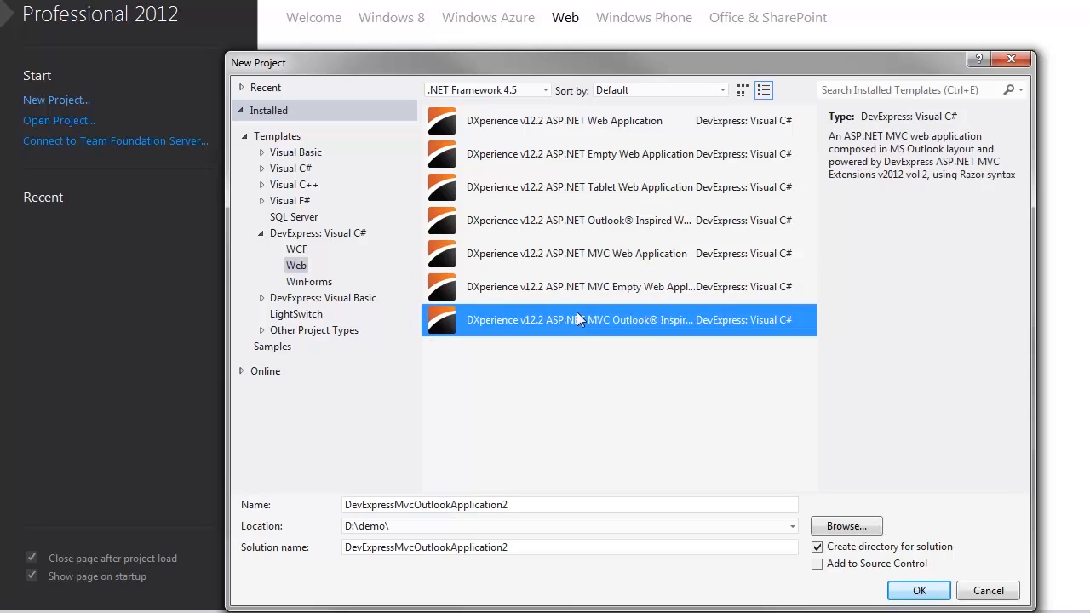
mouse_move(600, 344)
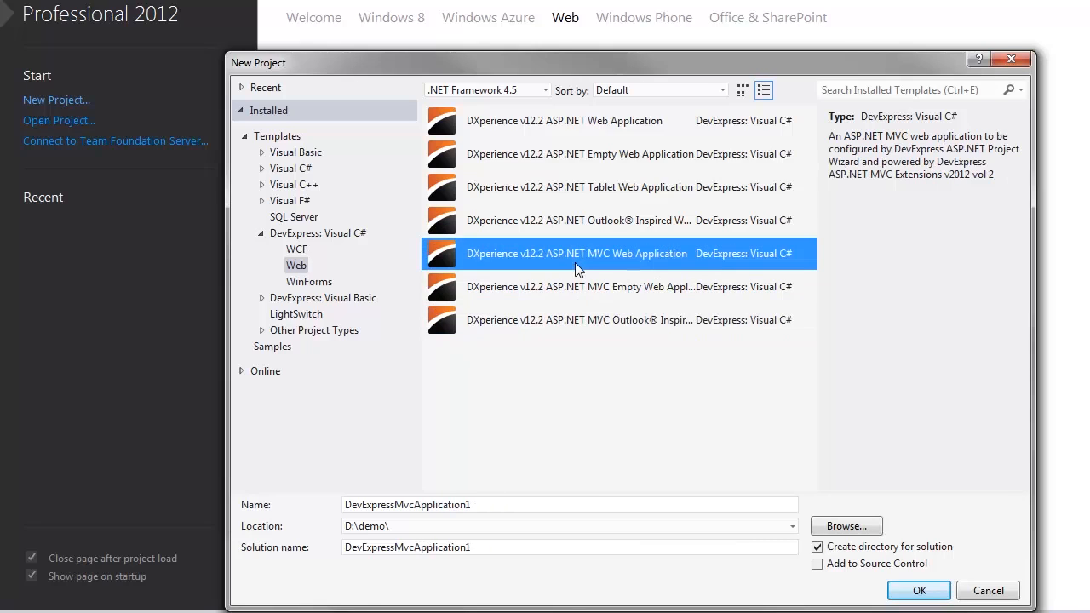
mouse_move(617, 272)
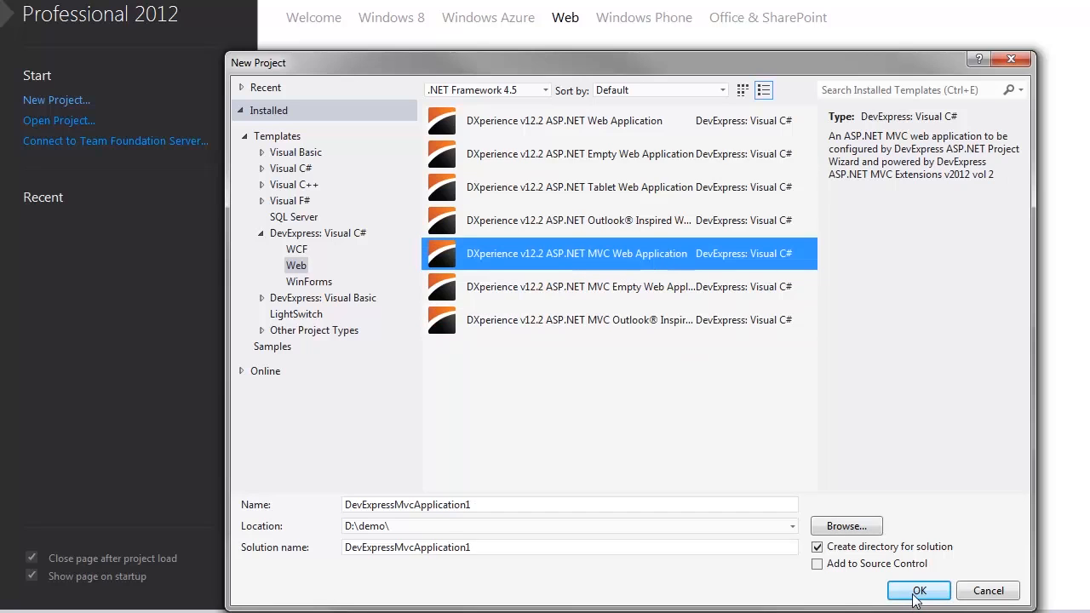
- Launch the wizard, choose a Custom layout, turn off the Footer and keep NavBar in the Left Area
left_click(920, 590)
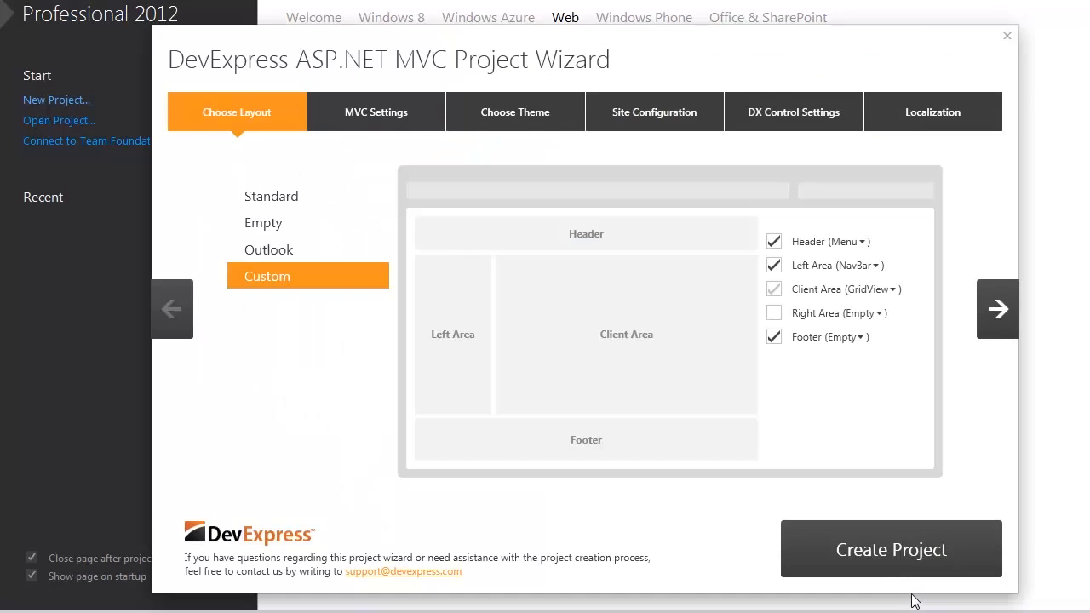
mouse_move(707, 521)
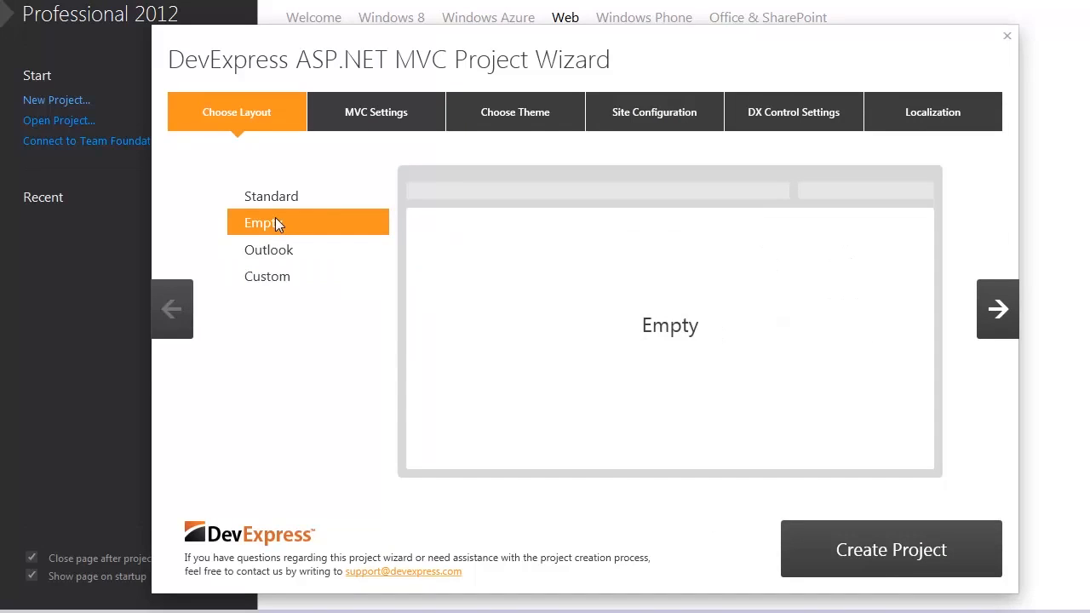
mouse_move(286, 249)
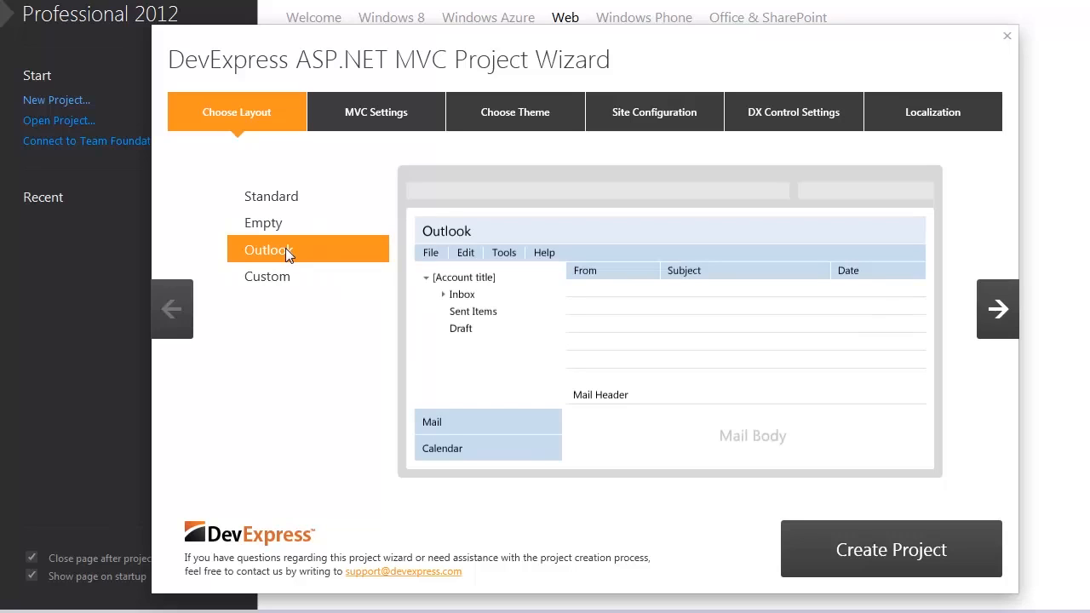
left_click(271, 196)
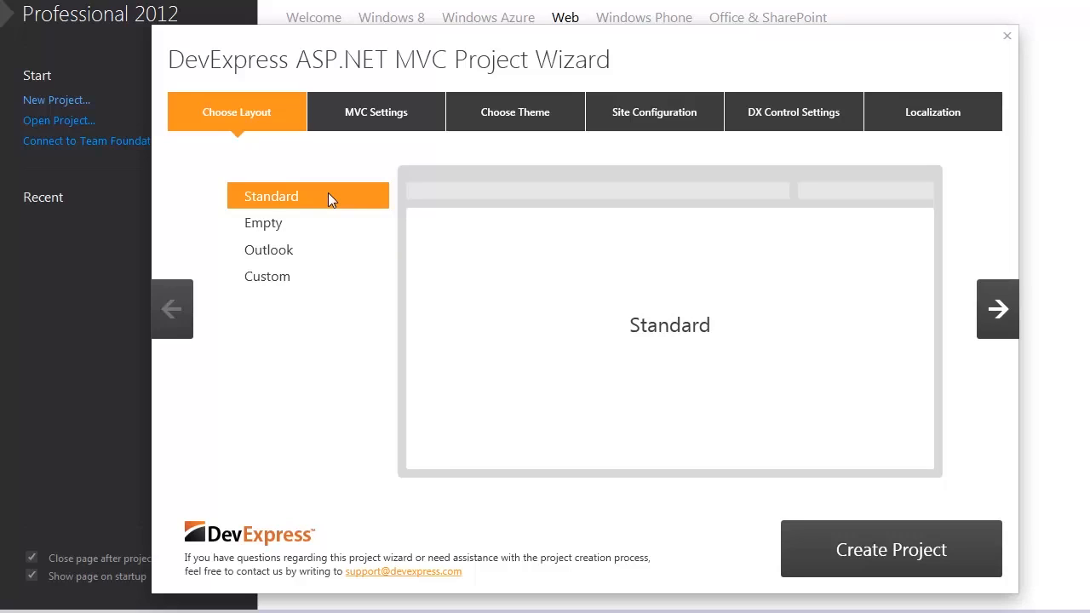
mouse_move(332, 211)
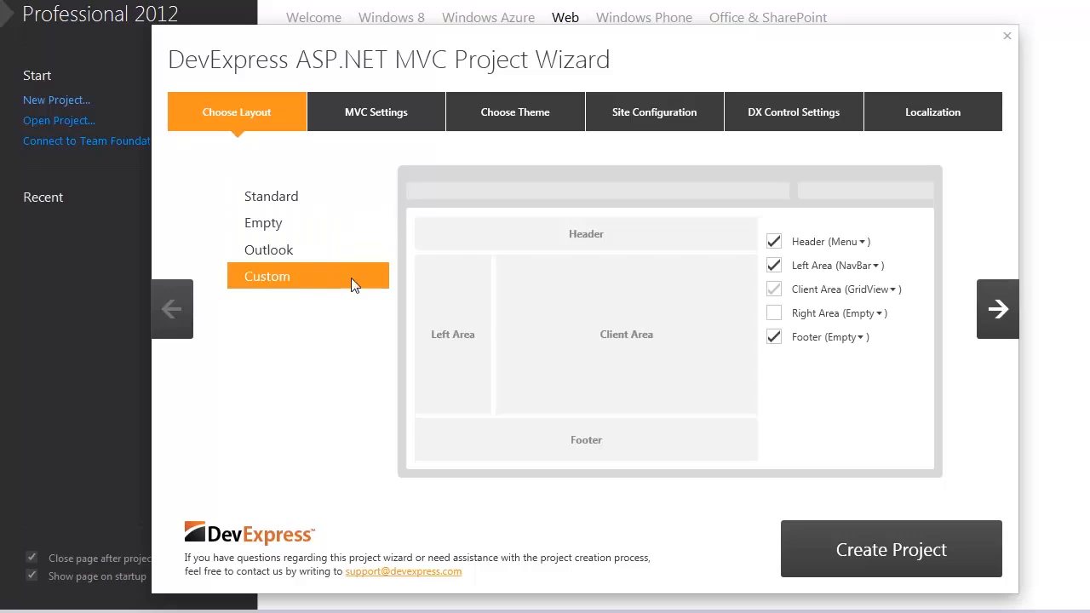
mouse_move(603, 423)
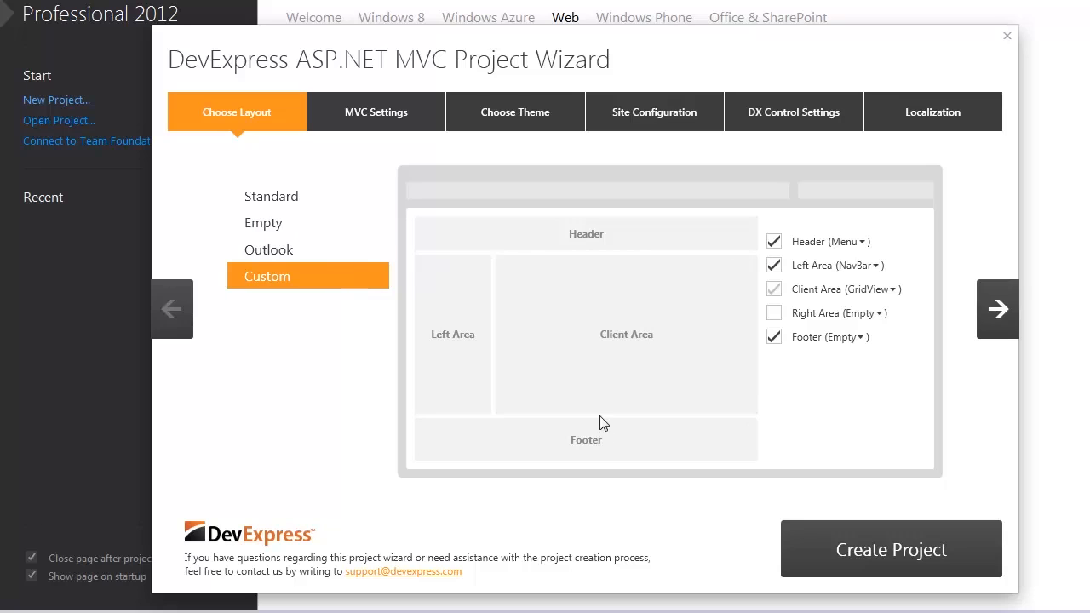
left_click(773, 337)
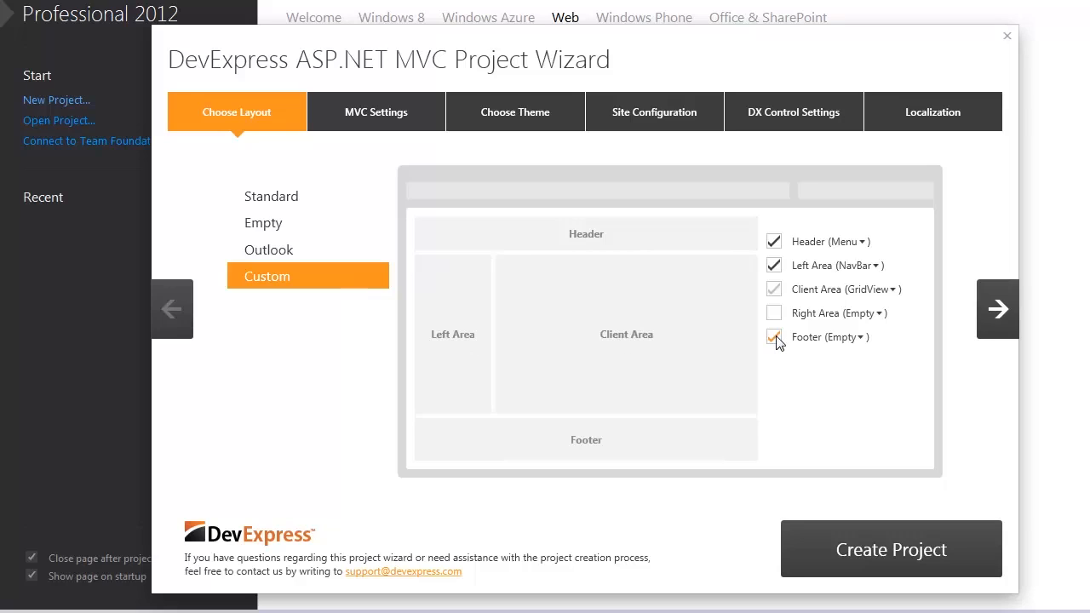
left_click(774, 337)
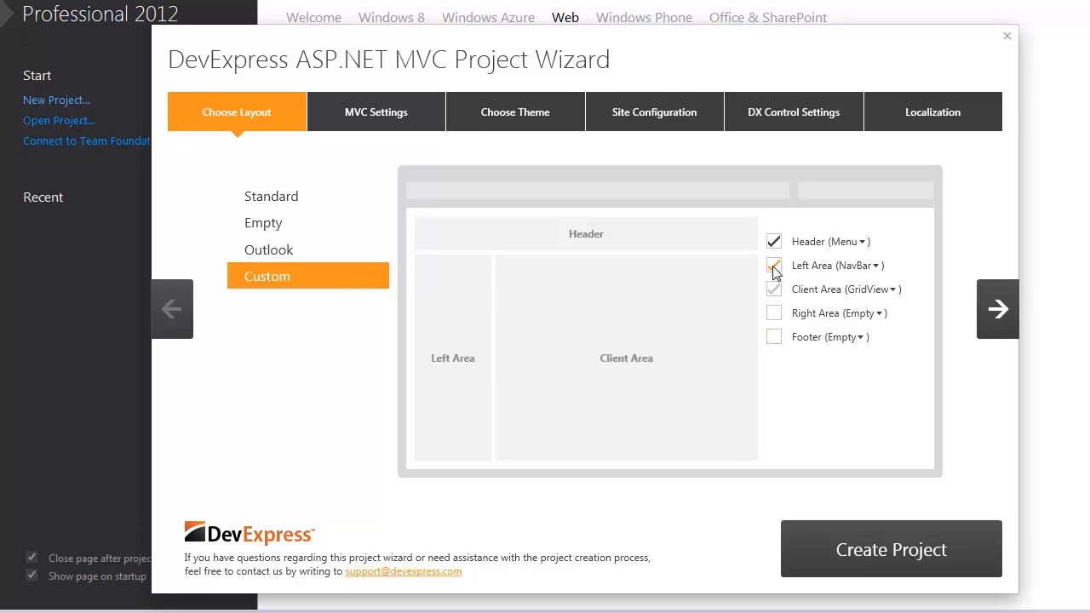
left_click(875, 266)
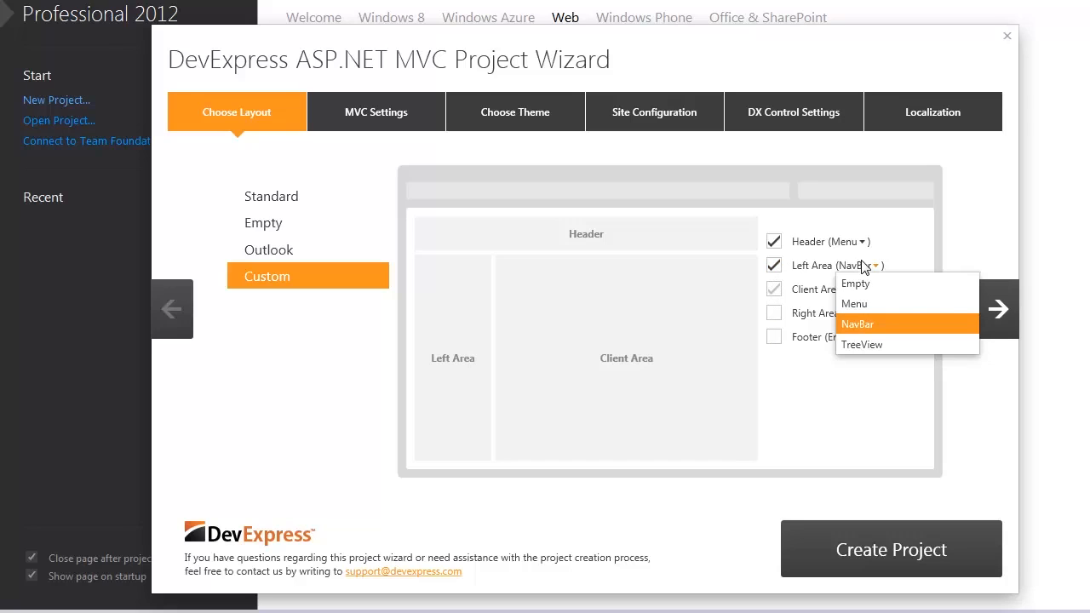
mouse_move(862, 344)
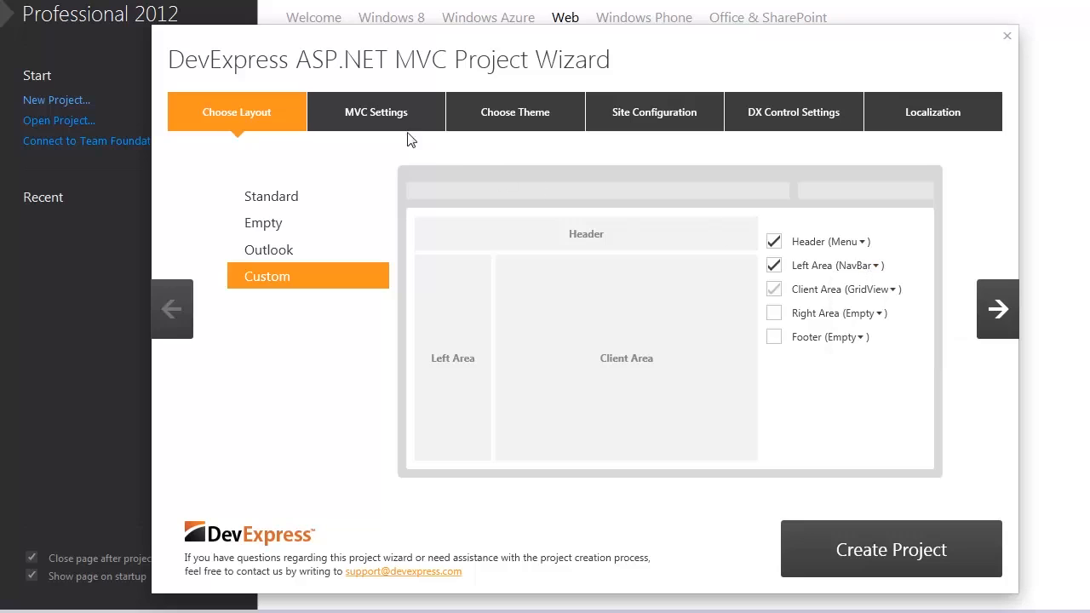
- Keep Razor with MVC 4 in MVC Settings and select the Metropolis theme
left_click(375, 113)
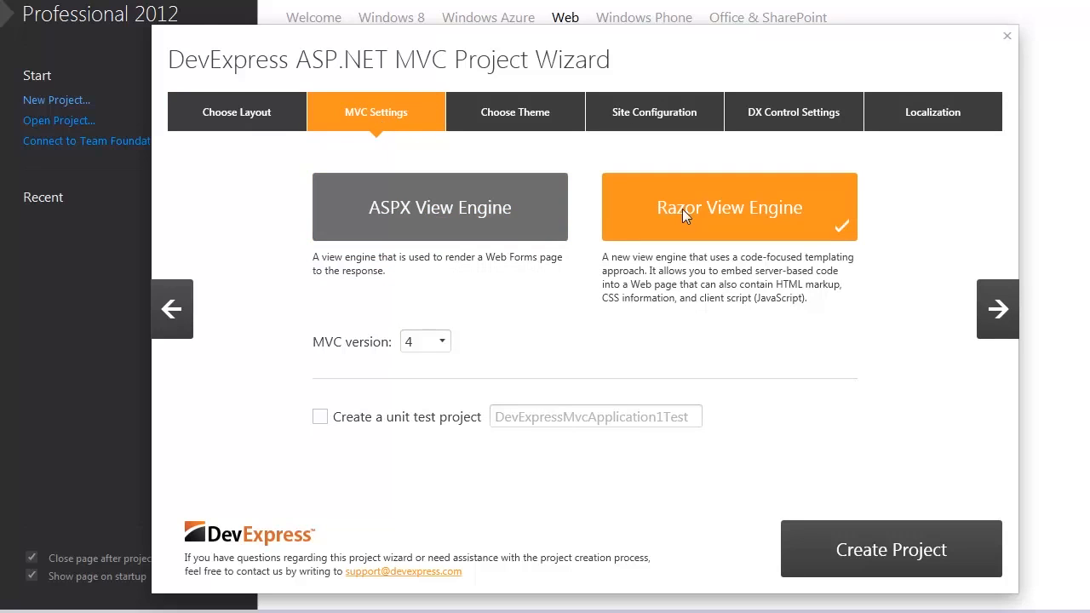
mouse_move(409, 382)
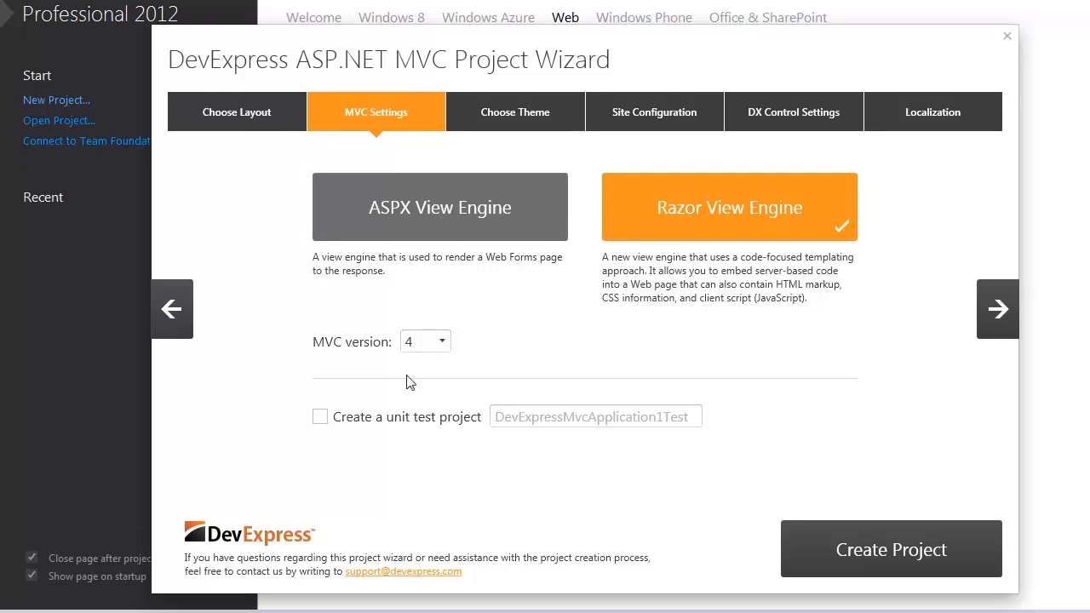
mouse_move(443, 246)
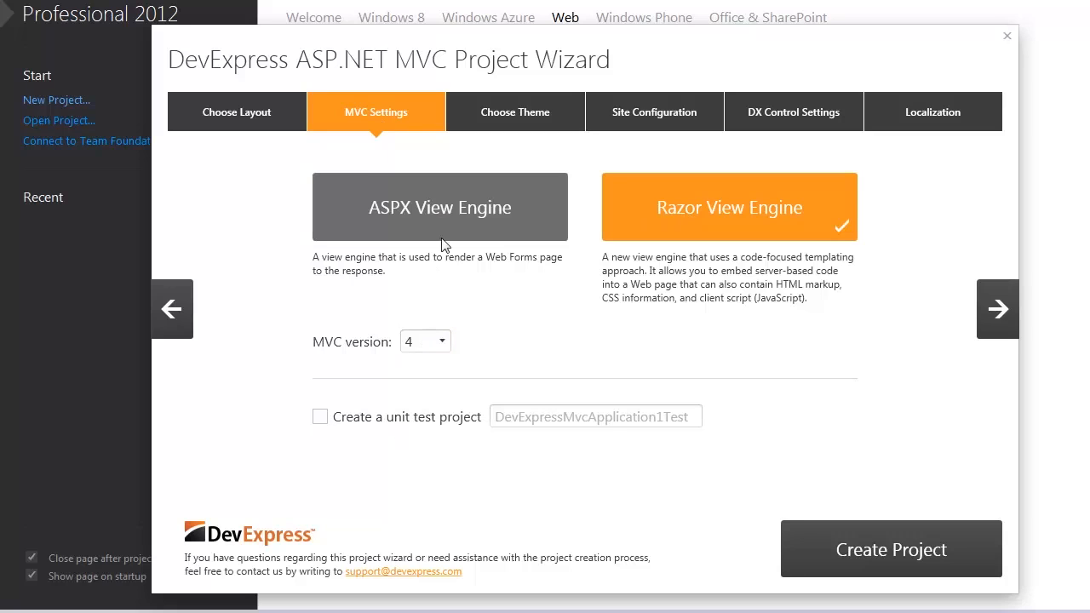
left_click(515, 113)
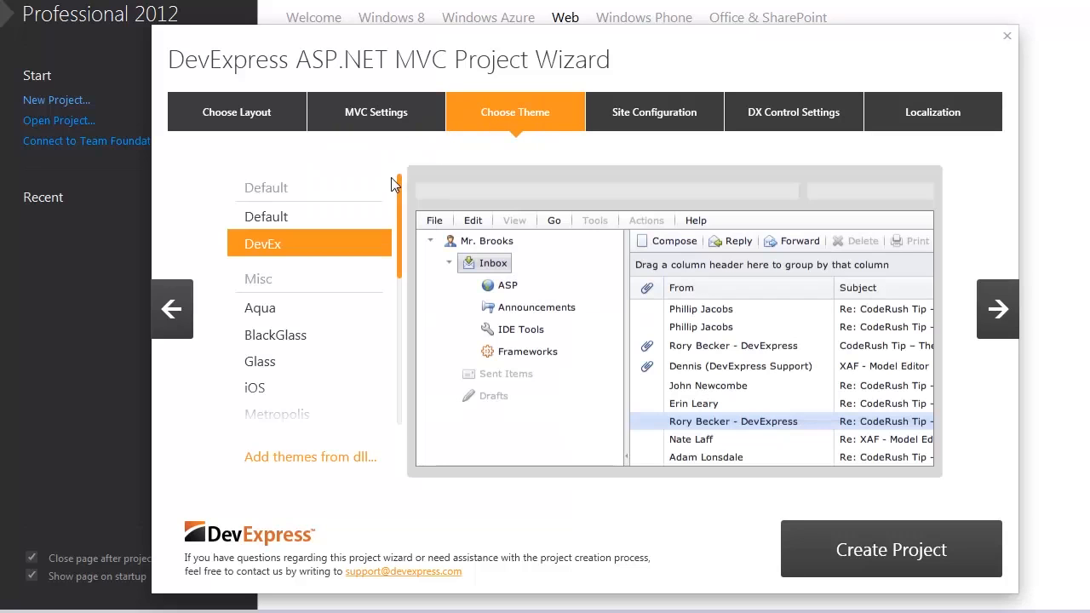
scroll("down", 3)
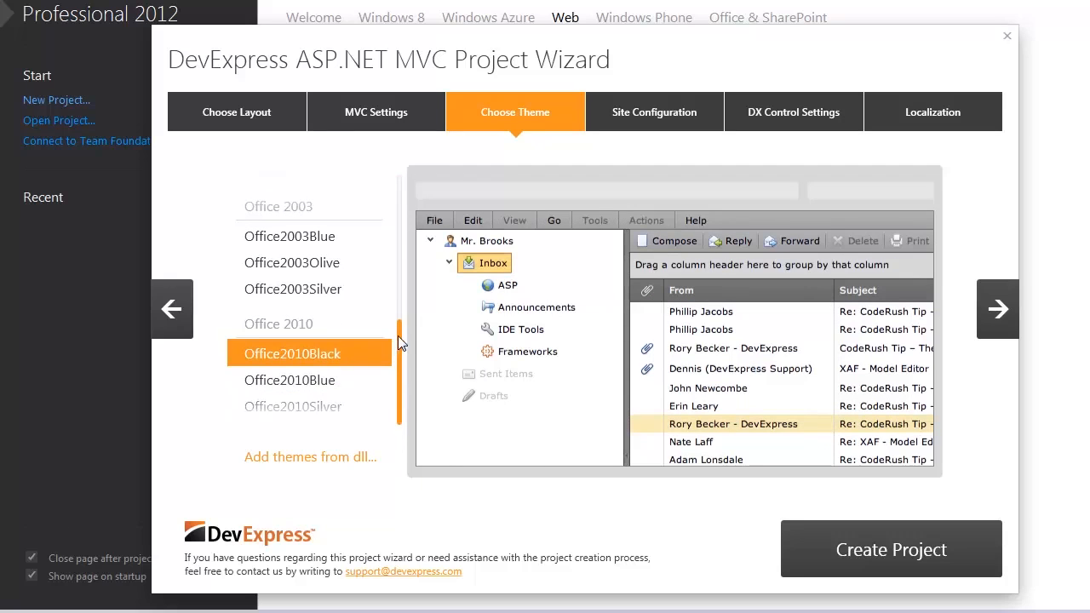
left_click(276, 276)
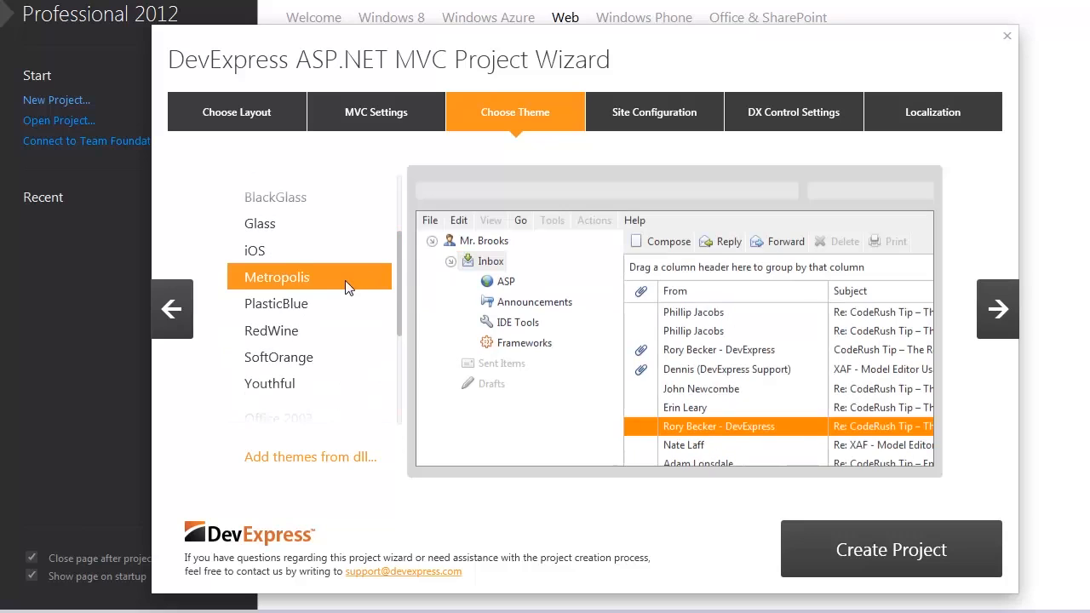
mouse_move(654, 113)
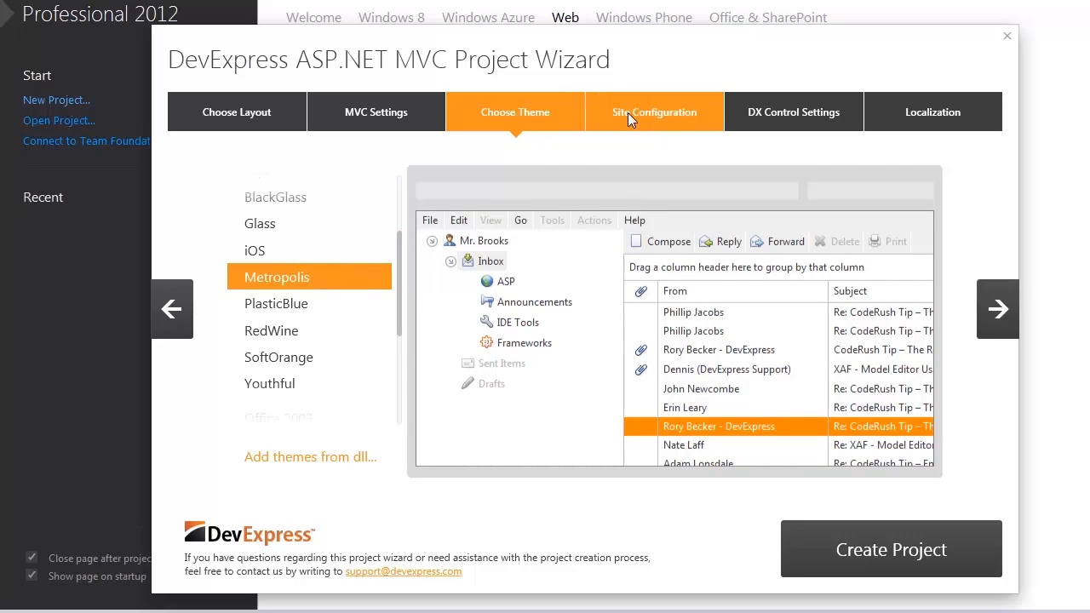
- Set the site configuration's Authentication Model to None
left_click(654, 112)
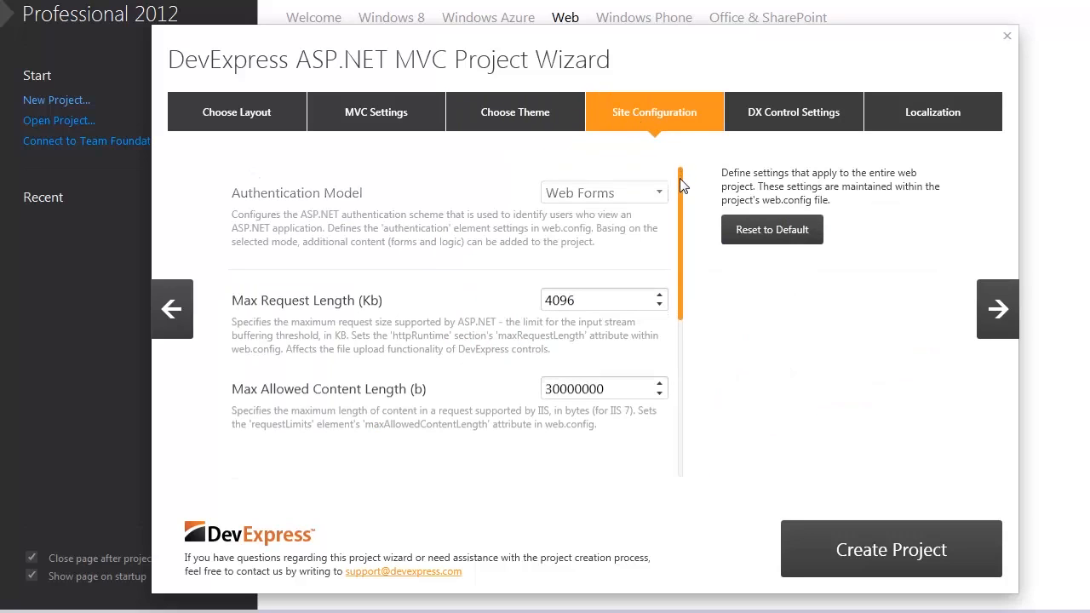
scroll("down", 3)
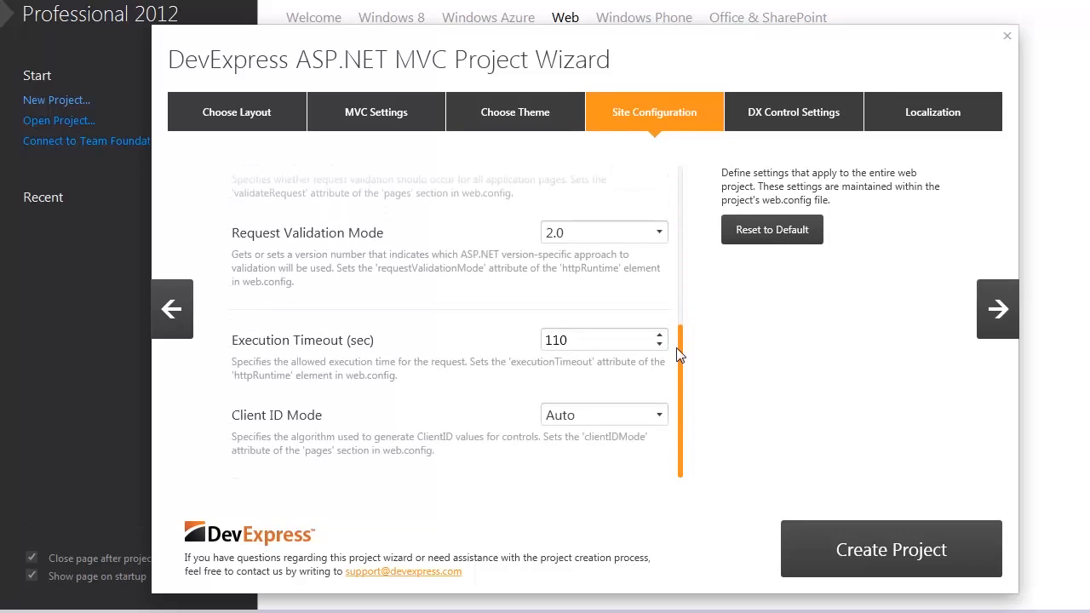
scroll("up", 3)
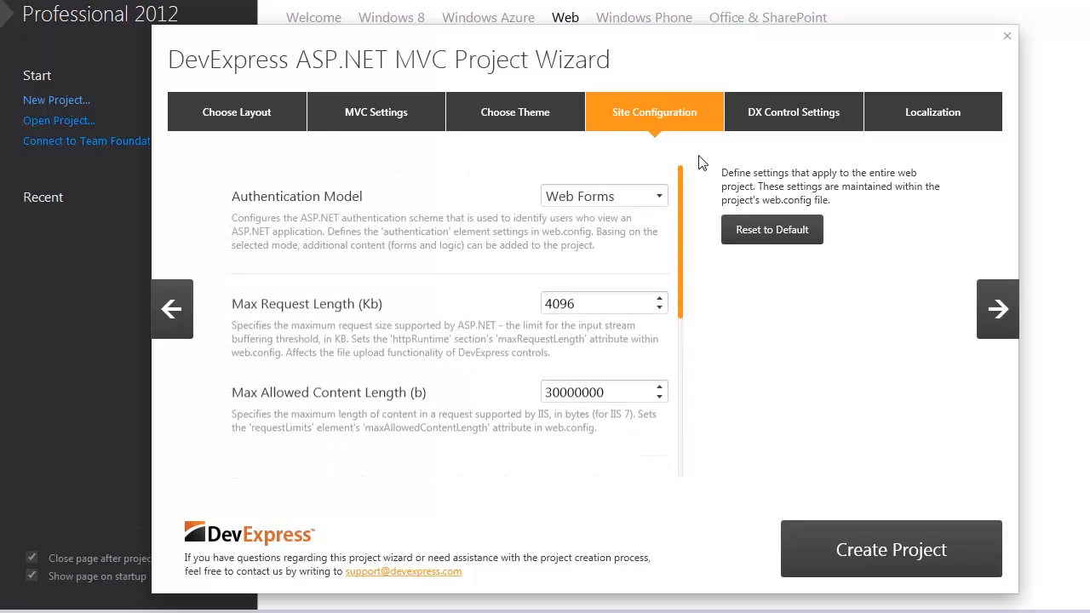
left_click(603, 196)
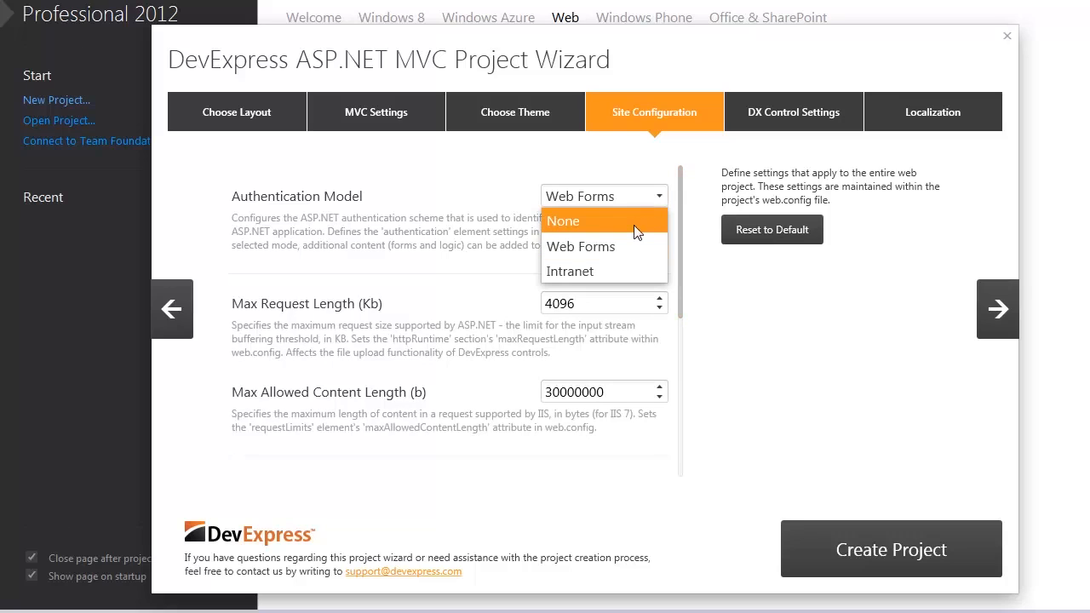
left_click(562, 222)
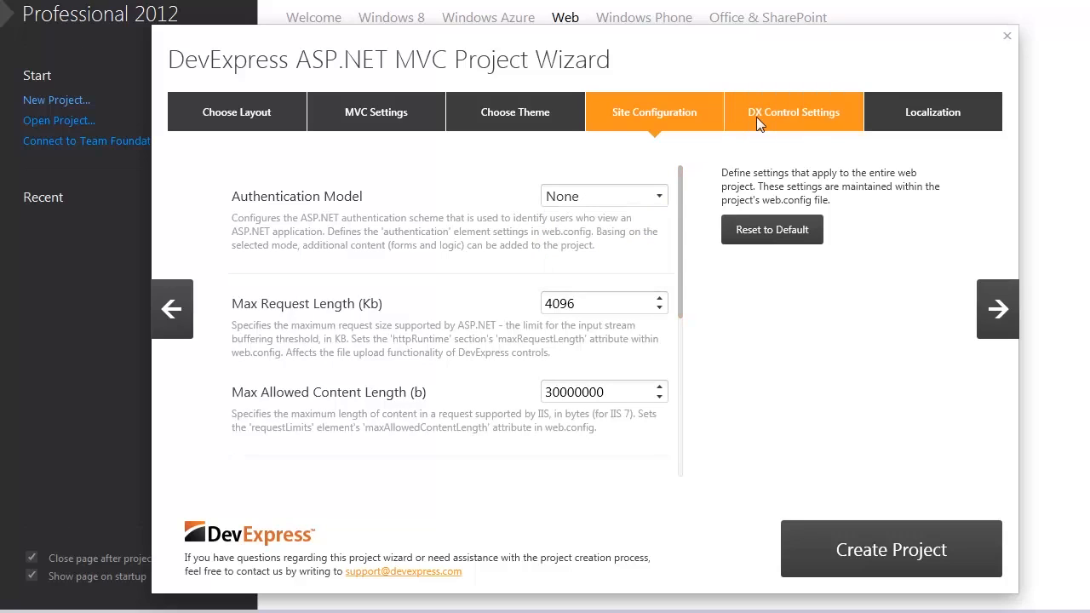
- Review DX Control Settings, keeping callback compression, resource compression and merging enabled
left_click(794, 113)
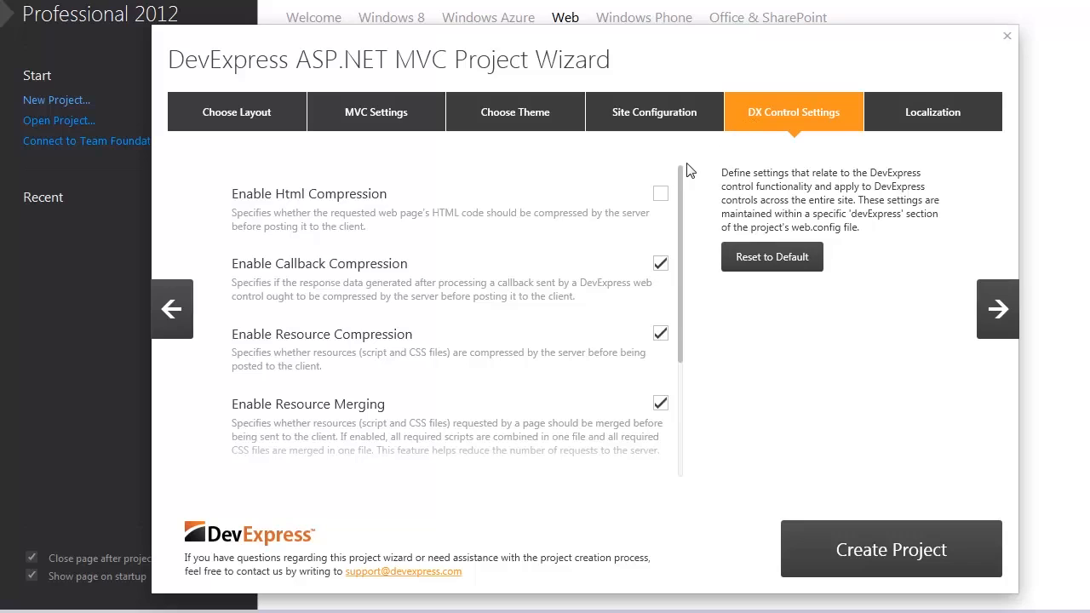
scroll("up", 3)
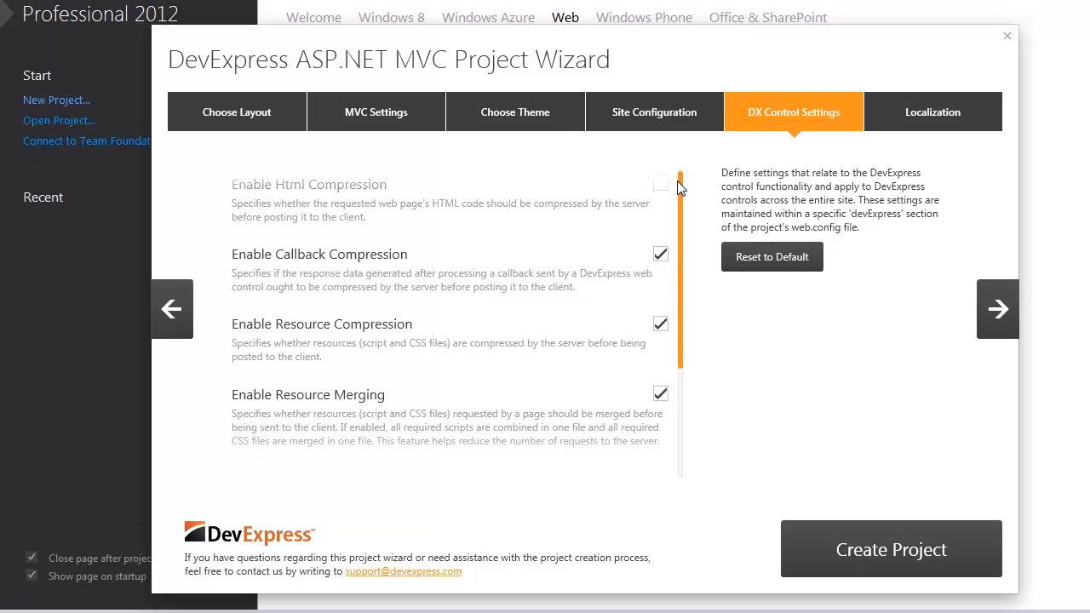
scroll("down", 3)
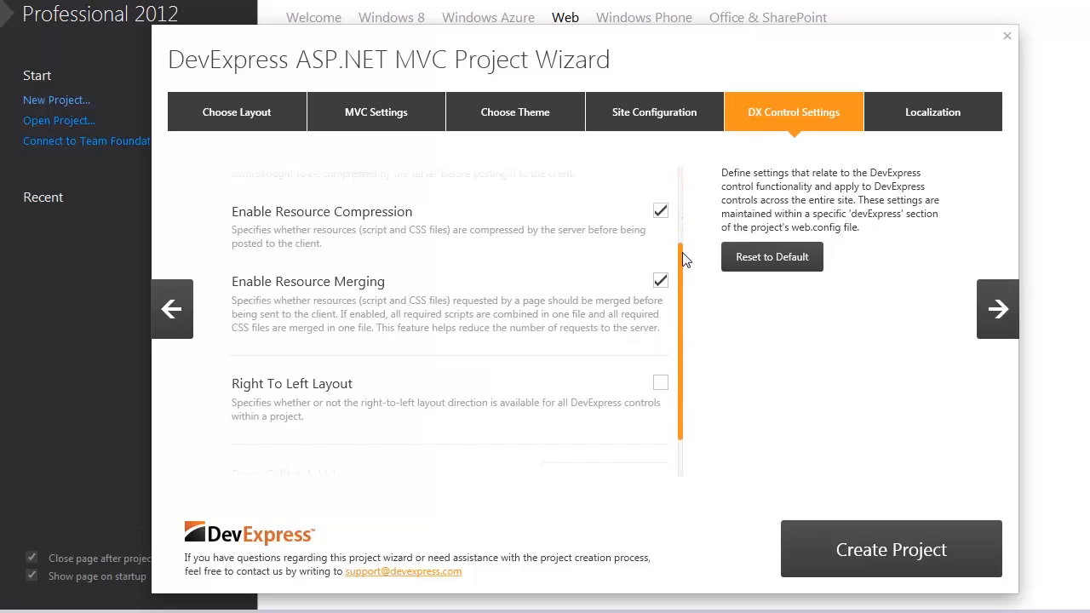
scroll("down", 3)
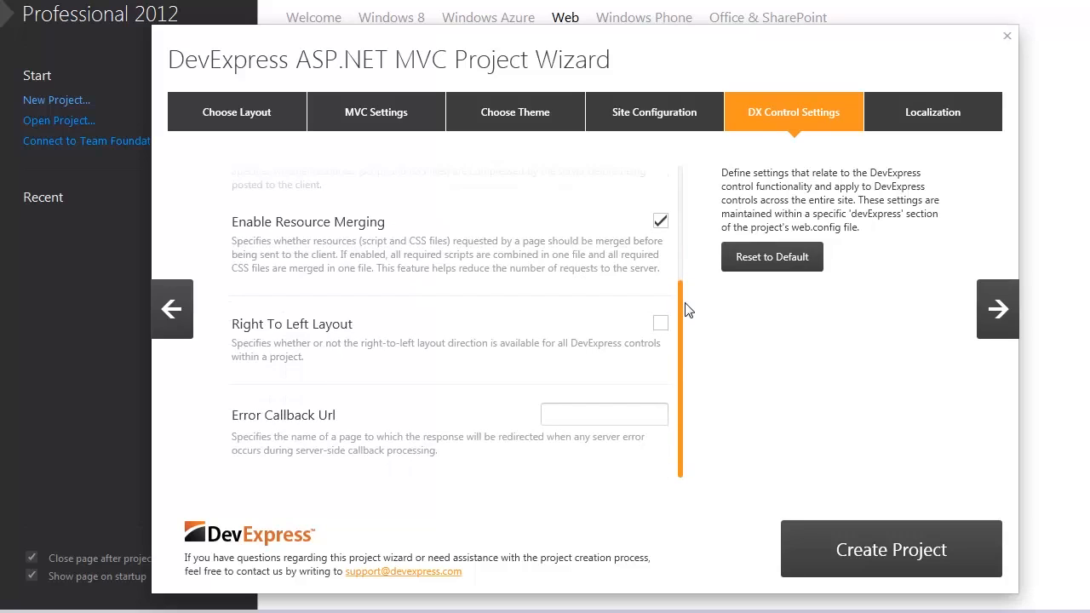
scroll("up", 3)
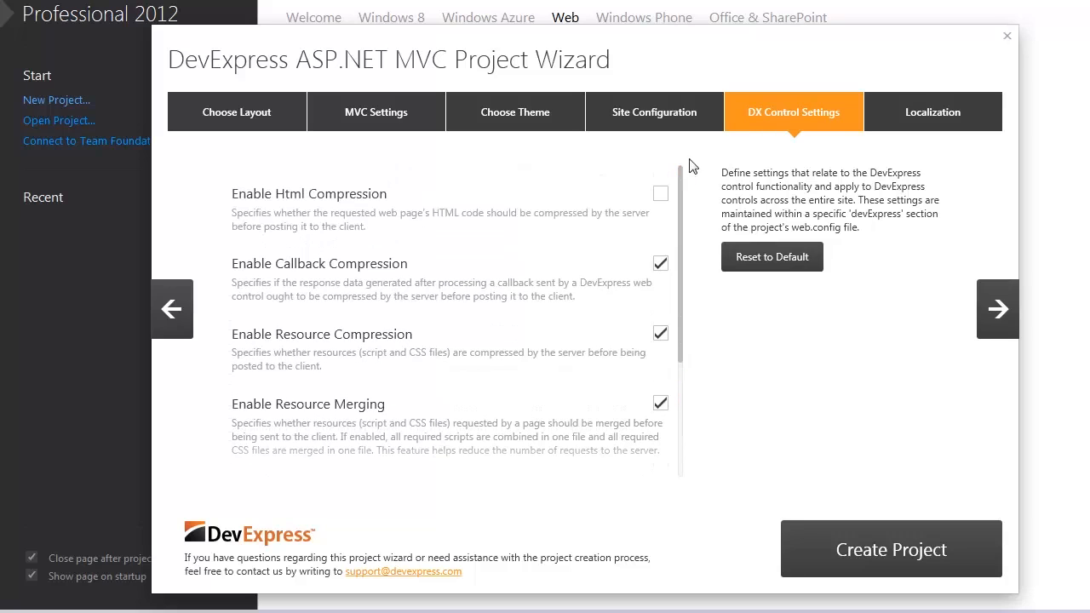
- Leave Localization at Default and create the DevExpressMvcApplication1 project
left_click(934, 113)
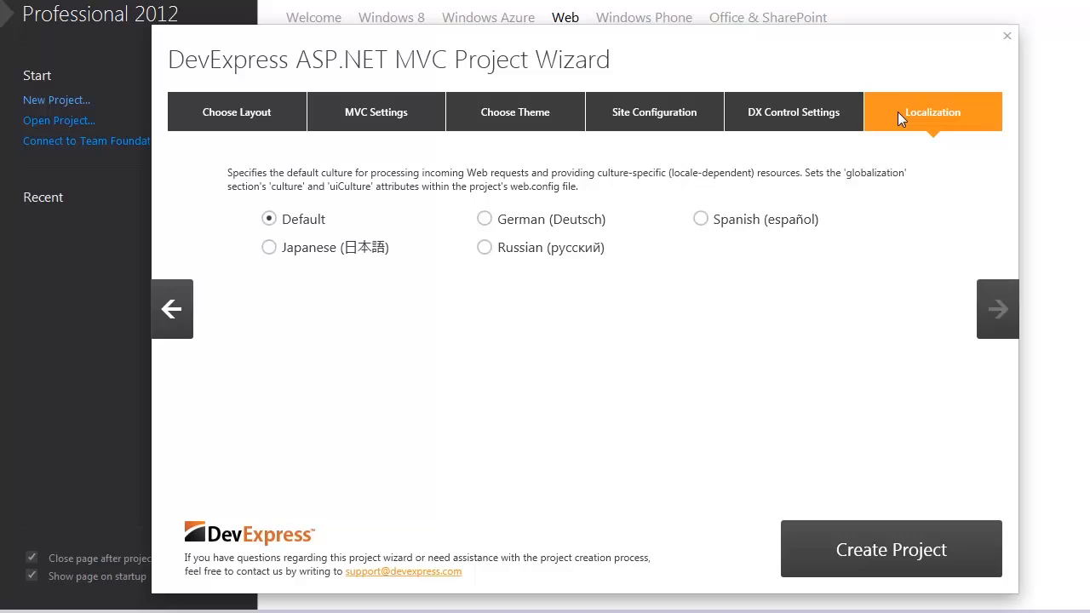
left_click(891, 549)
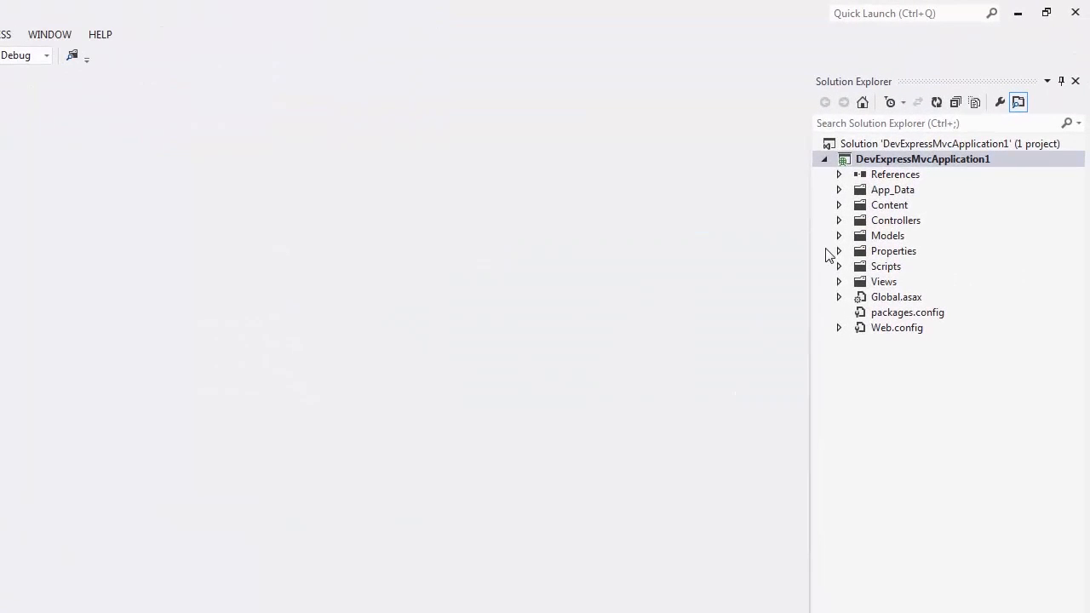
mouse_move(825, 342)
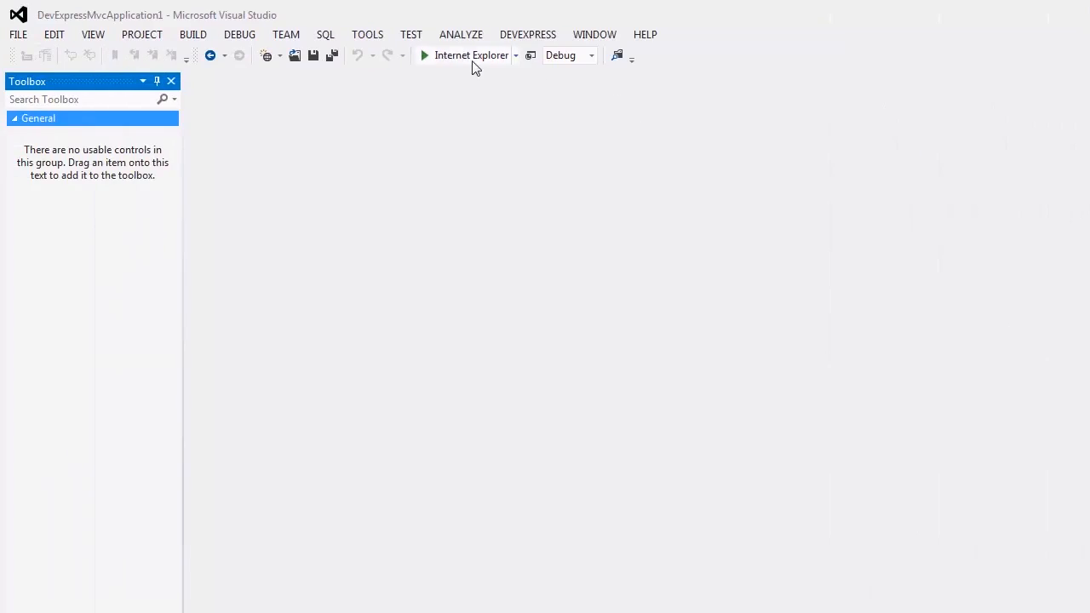
- Run the site in Internet Explorer and widen the side menu pane beside the customer grid
left_click(423, 55)
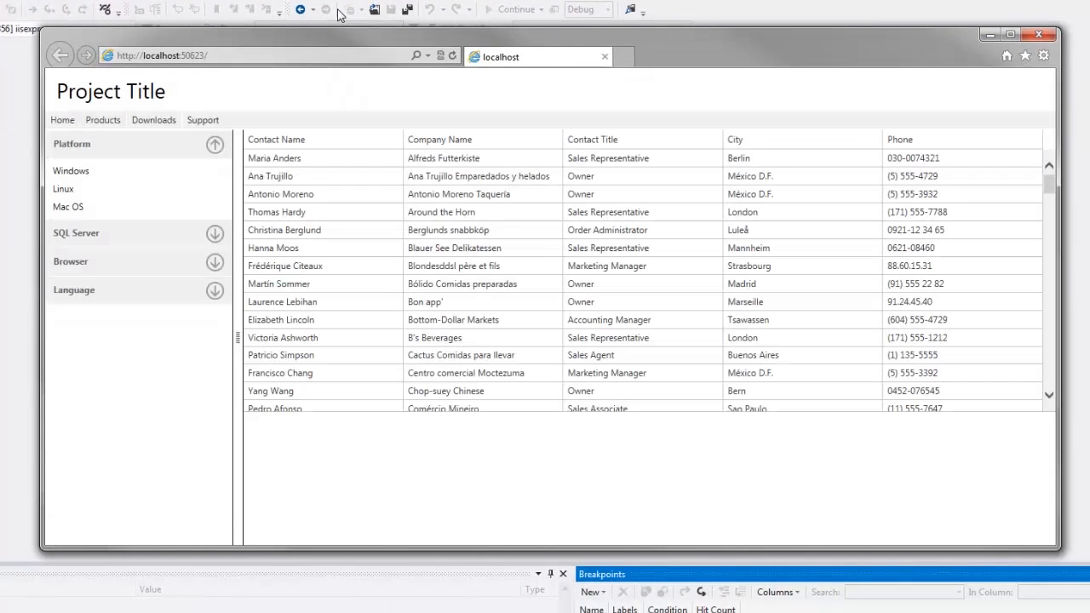
mouse_move(559, 157)
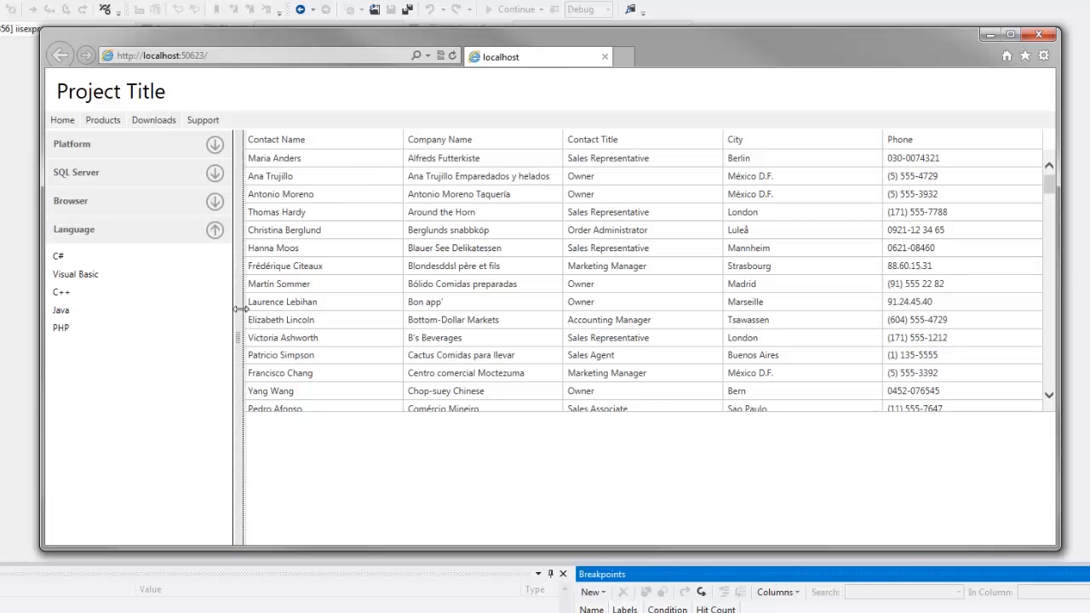
left_click_drag(242, 302, 332, 301)
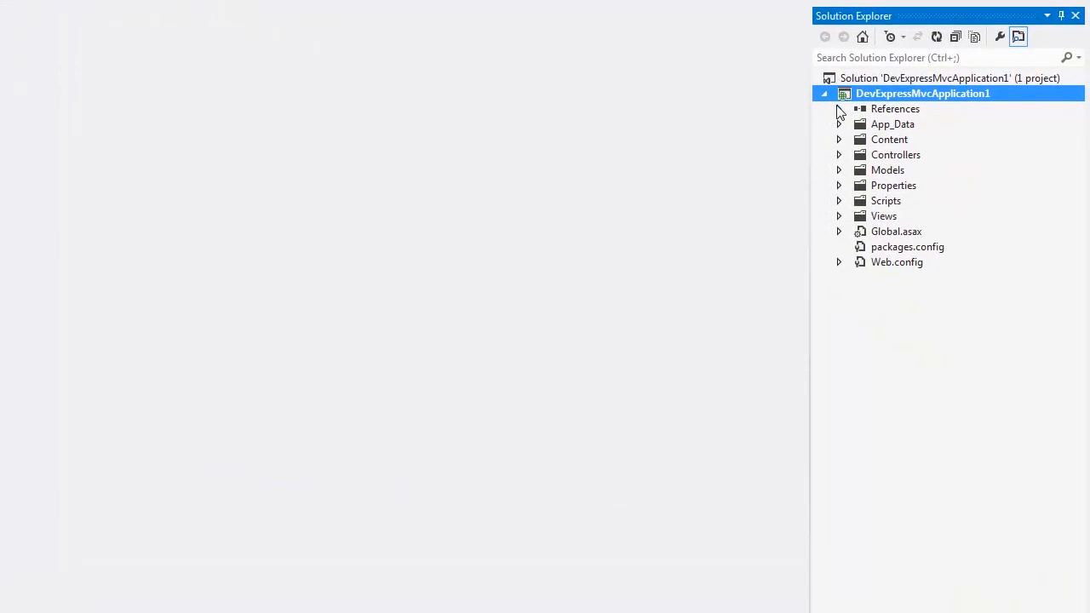
left_click(839, 109)
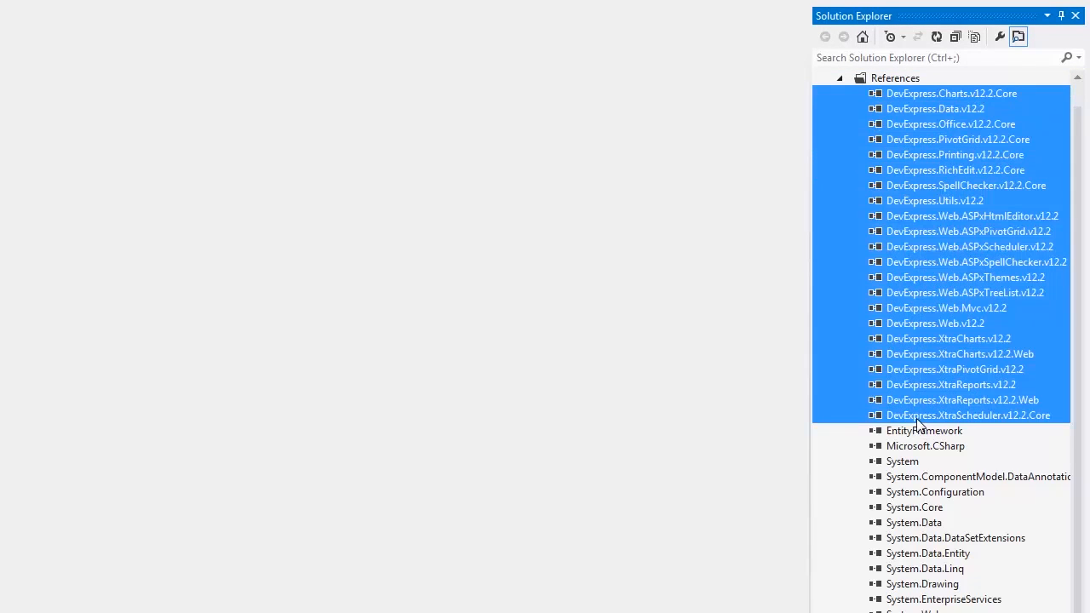
mouse_move(913, 105)
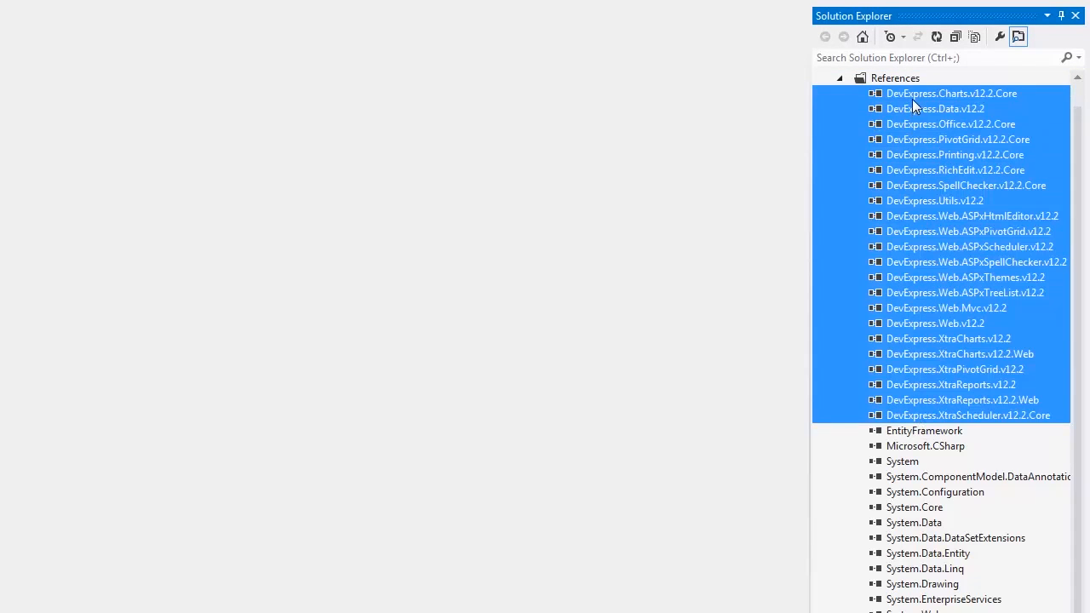
left_click(838, 92)
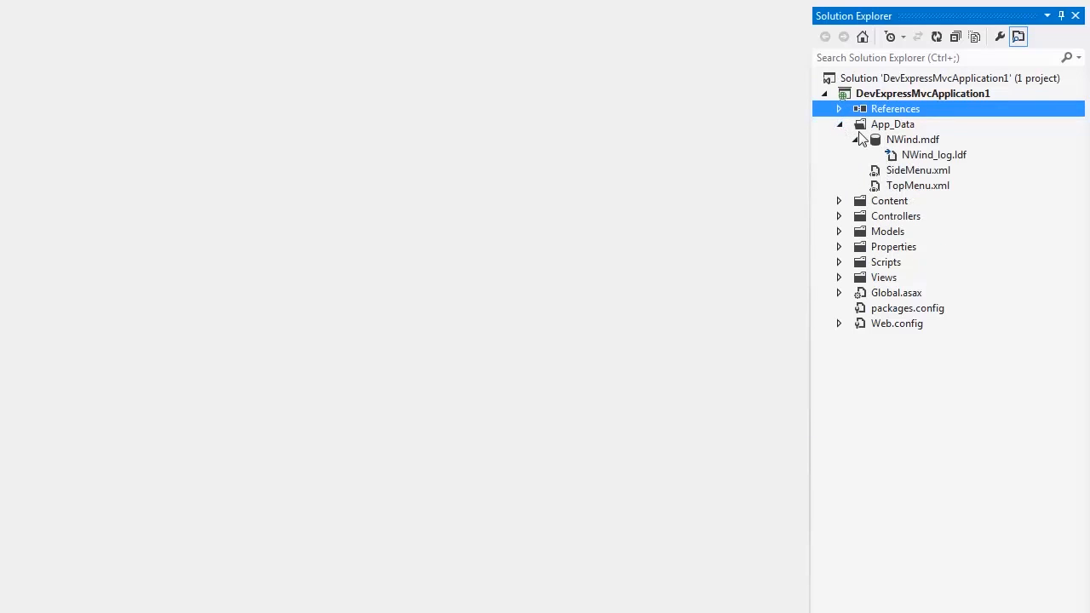
left_click(839, 124)
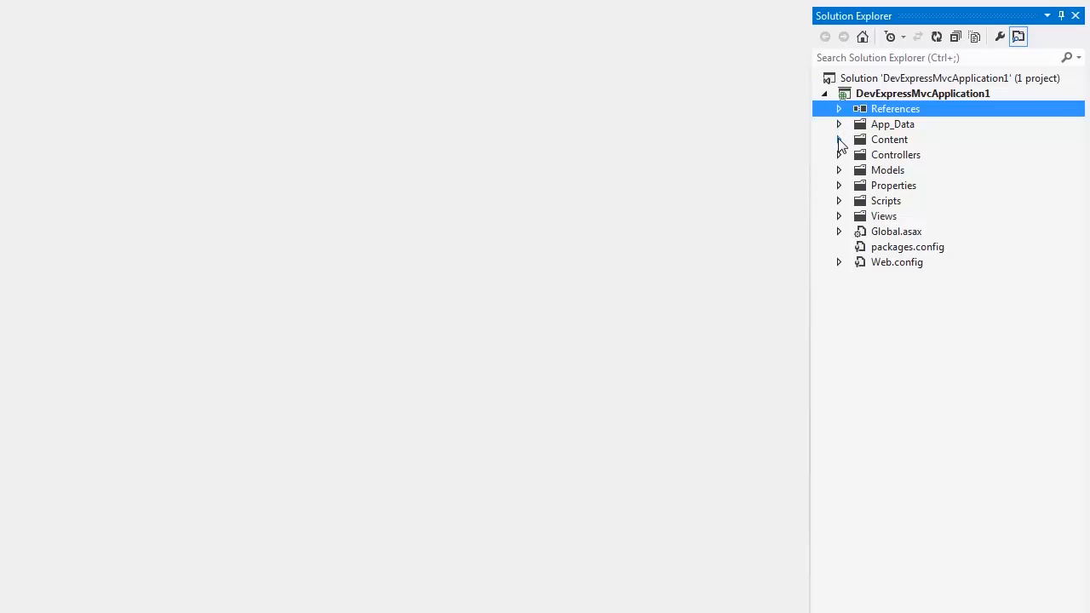
mouse_move(840, 162)
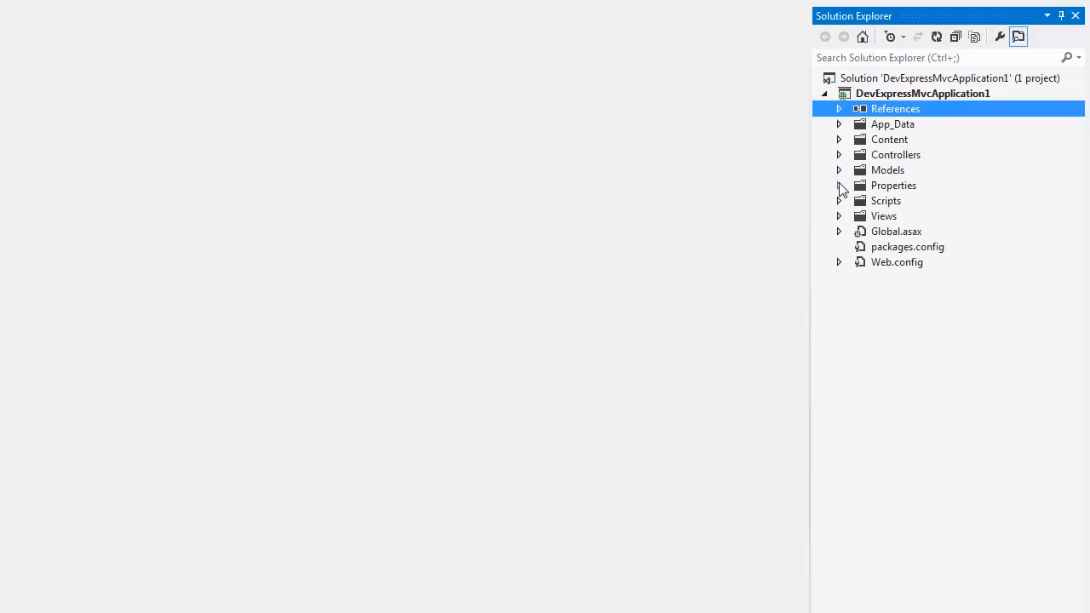
left_click(839, 201)
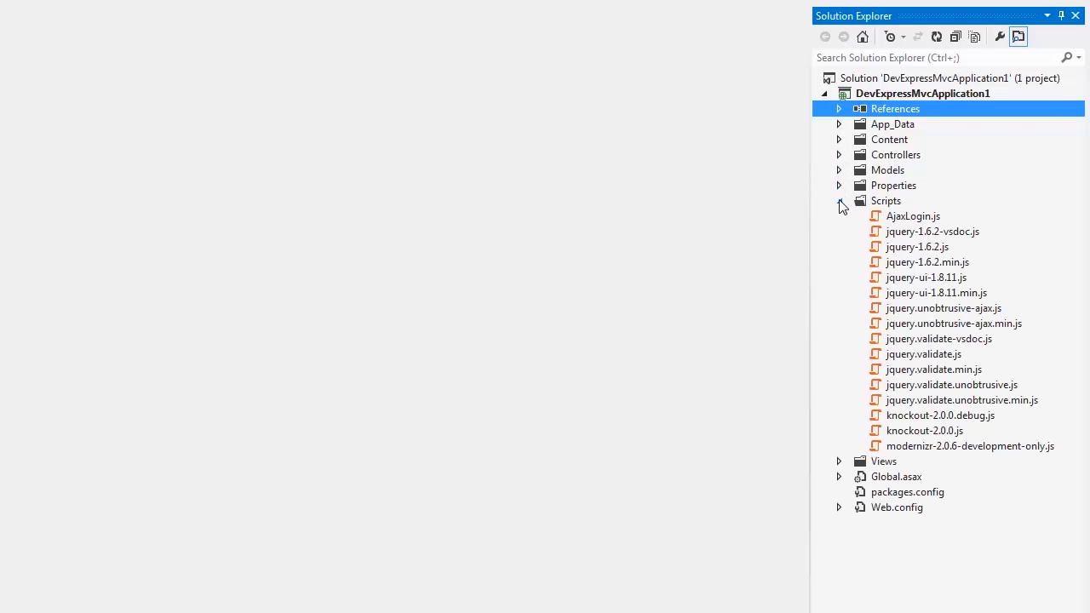
left_click(838, 201)
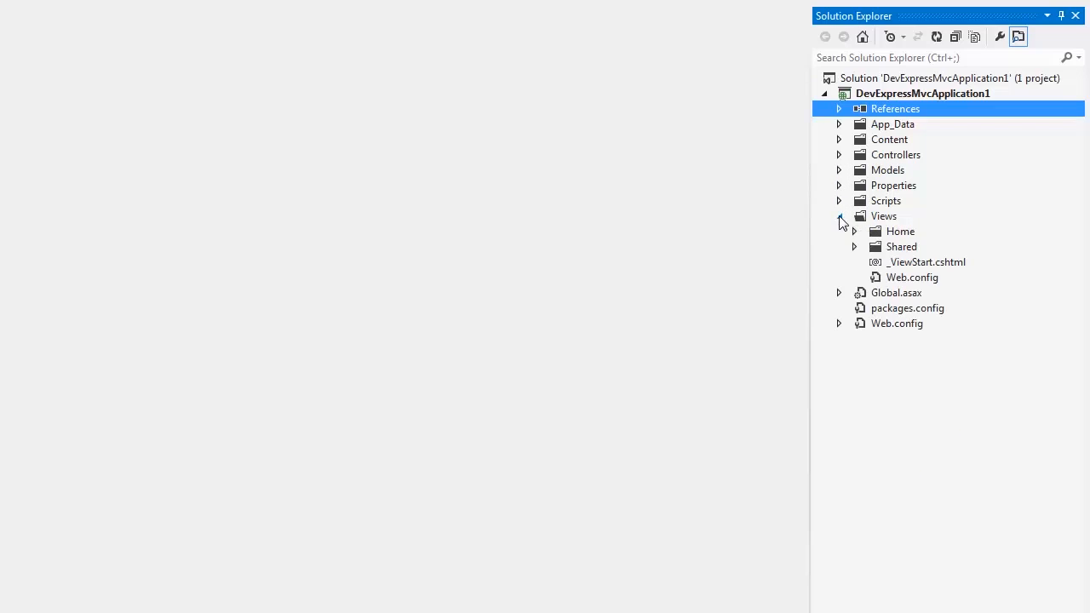
left_click(855, 232)
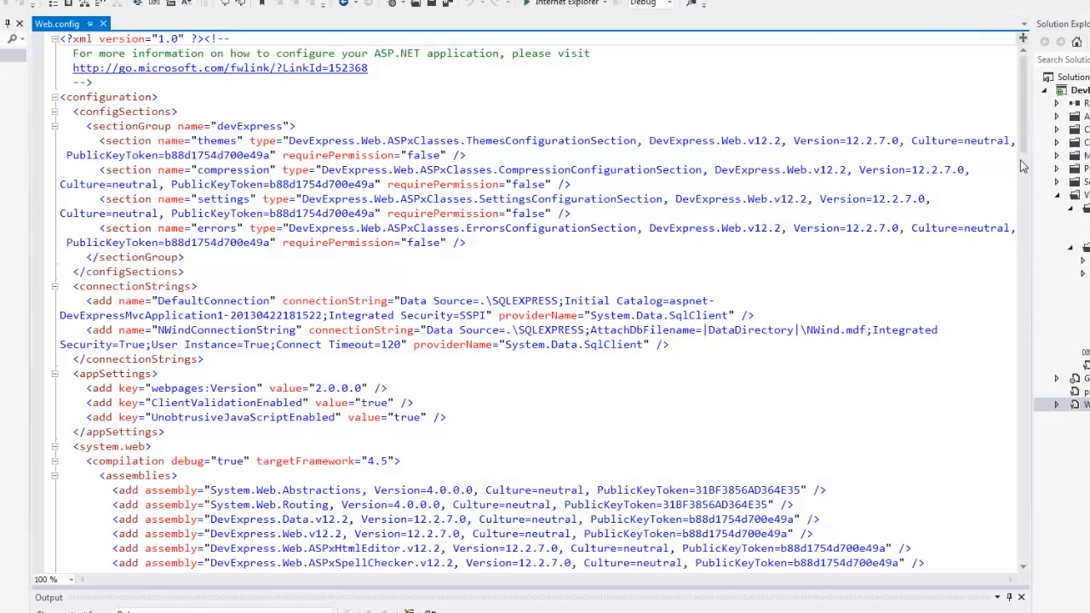
- Scroll Web.config down to its devExpress section with the Metropolis theme
scroll("down", 3)
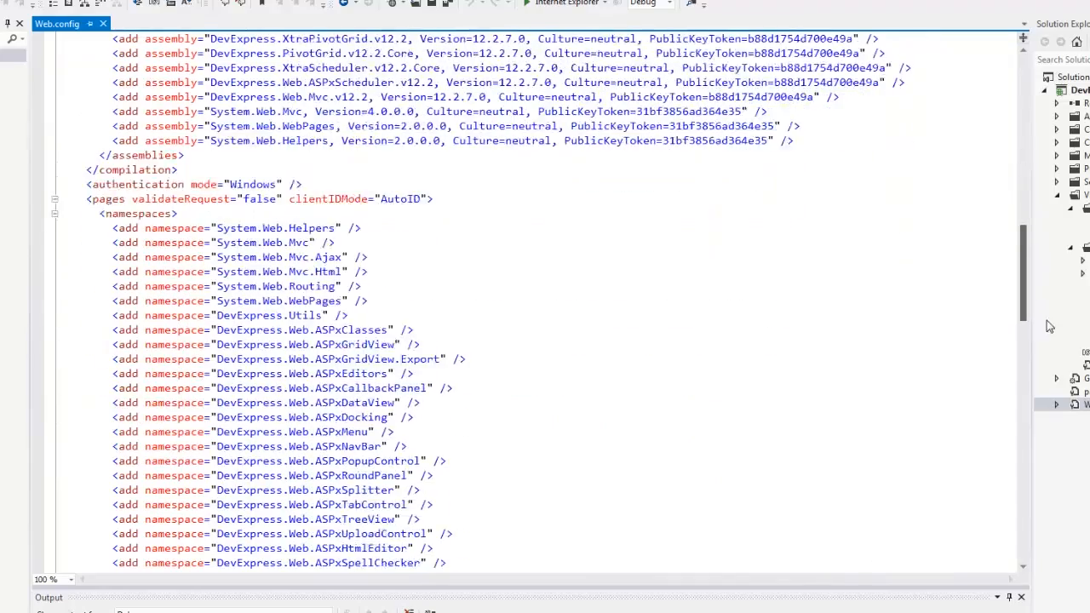
scroll("down", 3)
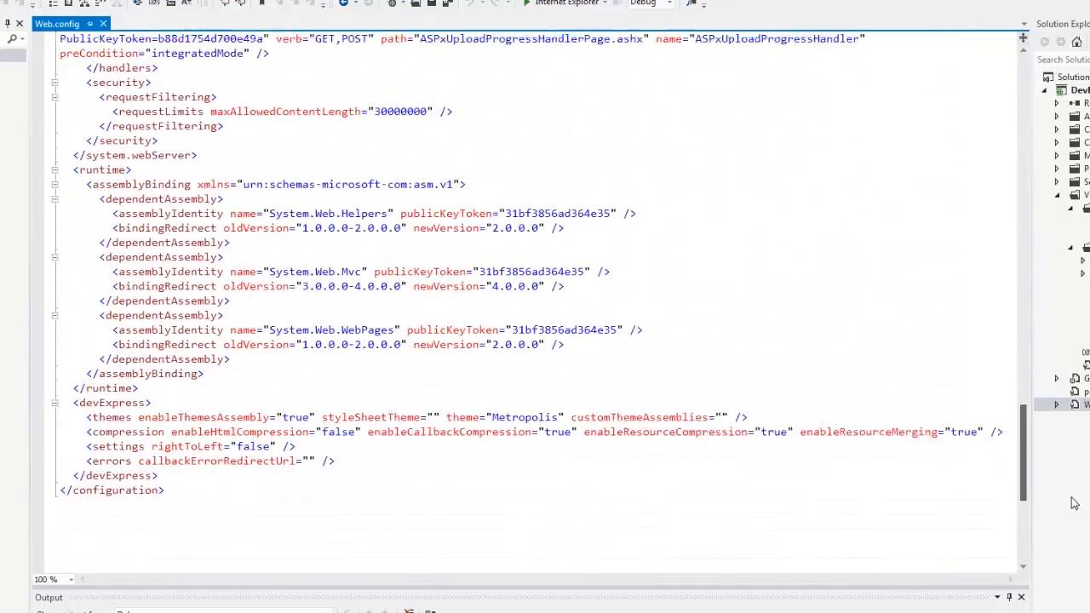
scroll("up", 3)
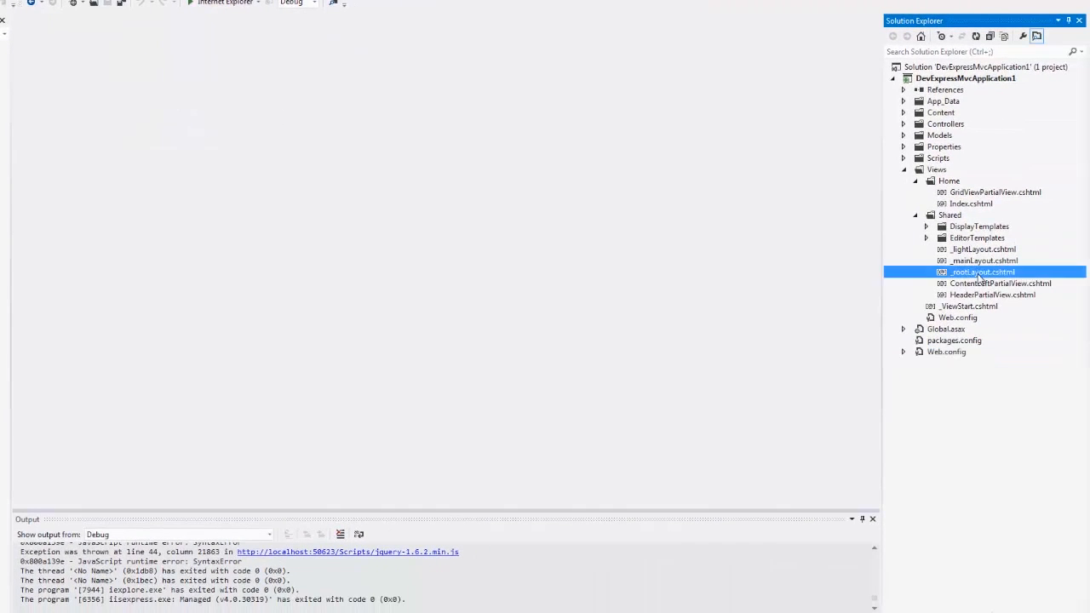
double_click(985, 273)
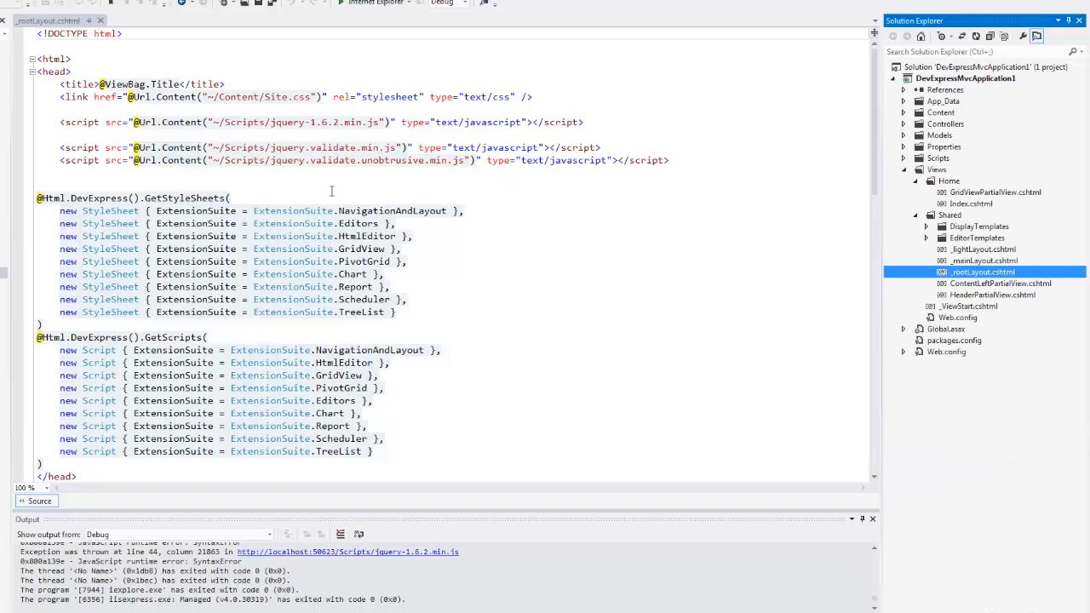
double_click(184, 198)
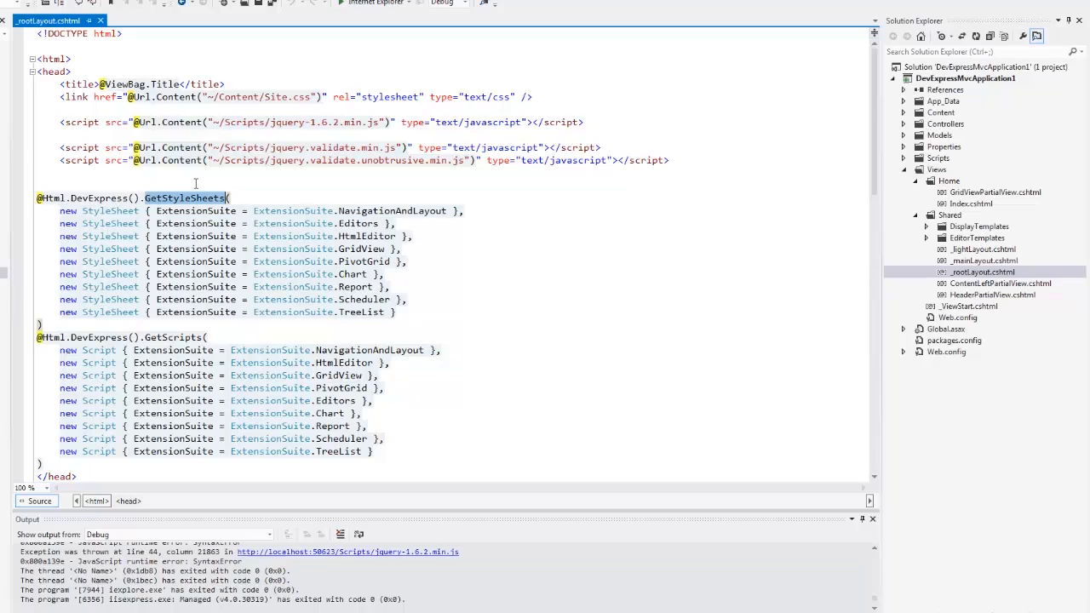
double_click(174, 338)
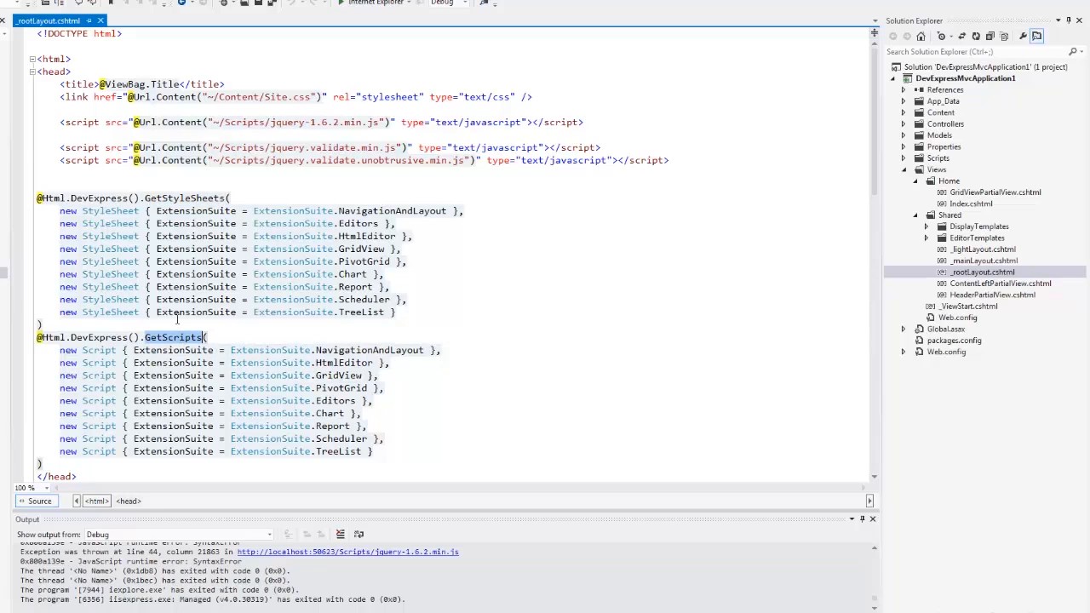
scroll("down", 3)
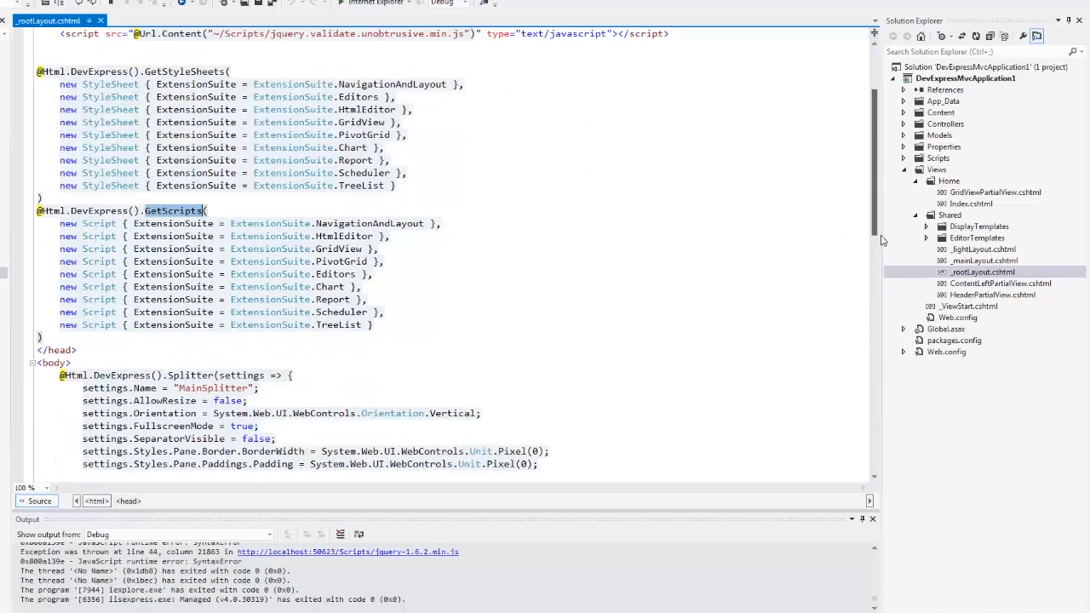
scroll("down", 3)
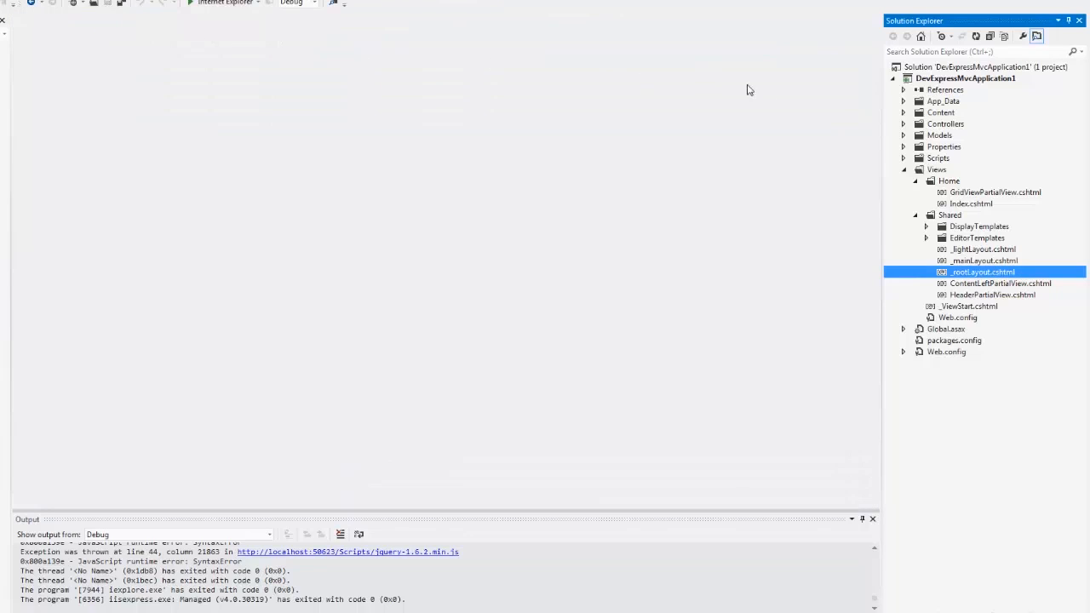
- Add an HtmlEditor action to HomeController.cs and create the matching HtmlEditor view
left_click(903, 122)
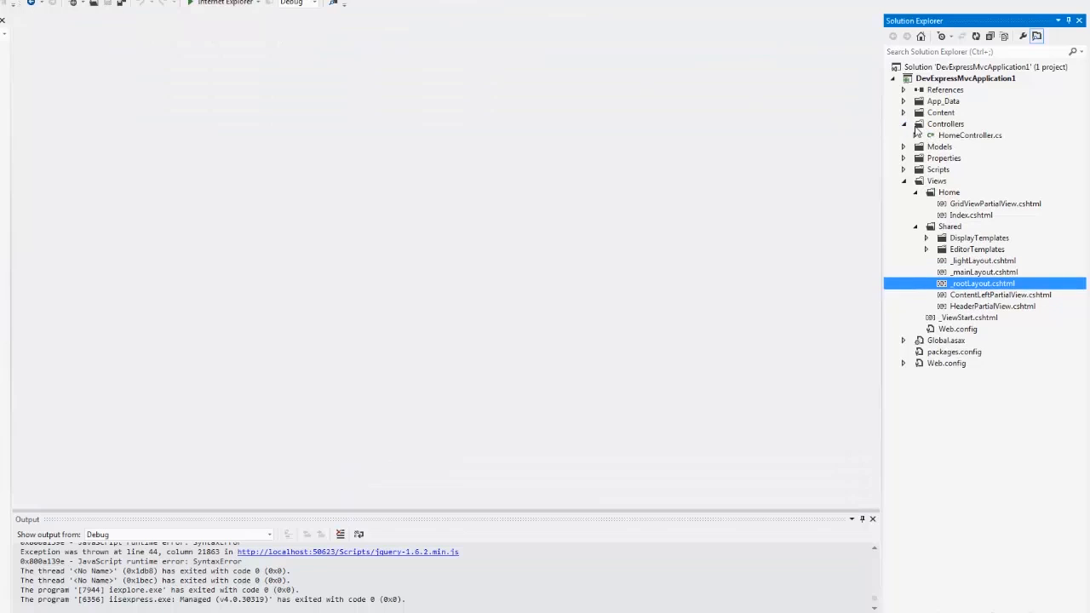
double_click(971, 134)
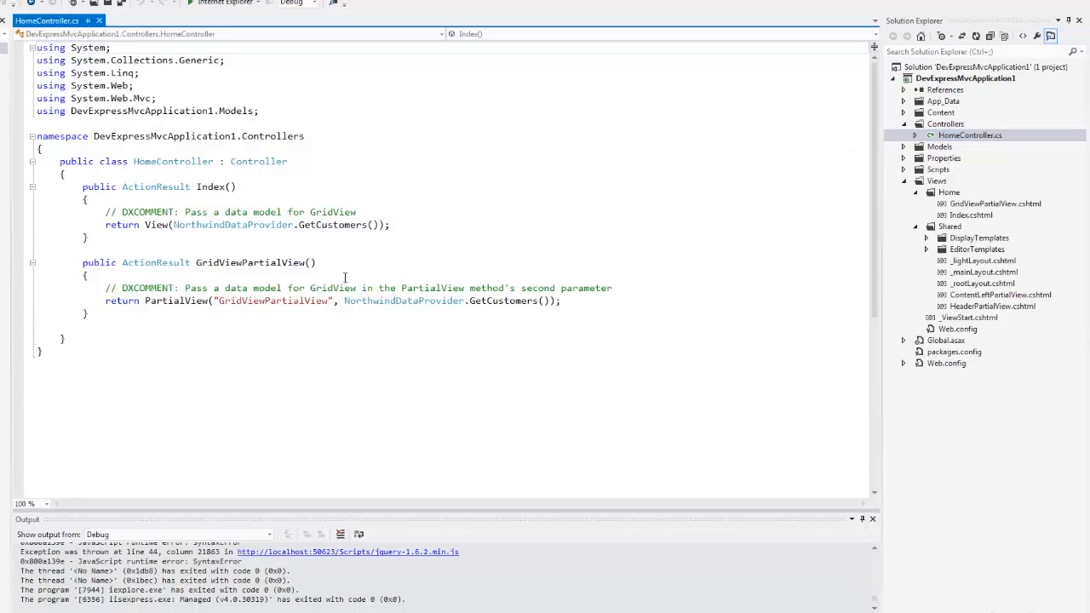
type("mvc")
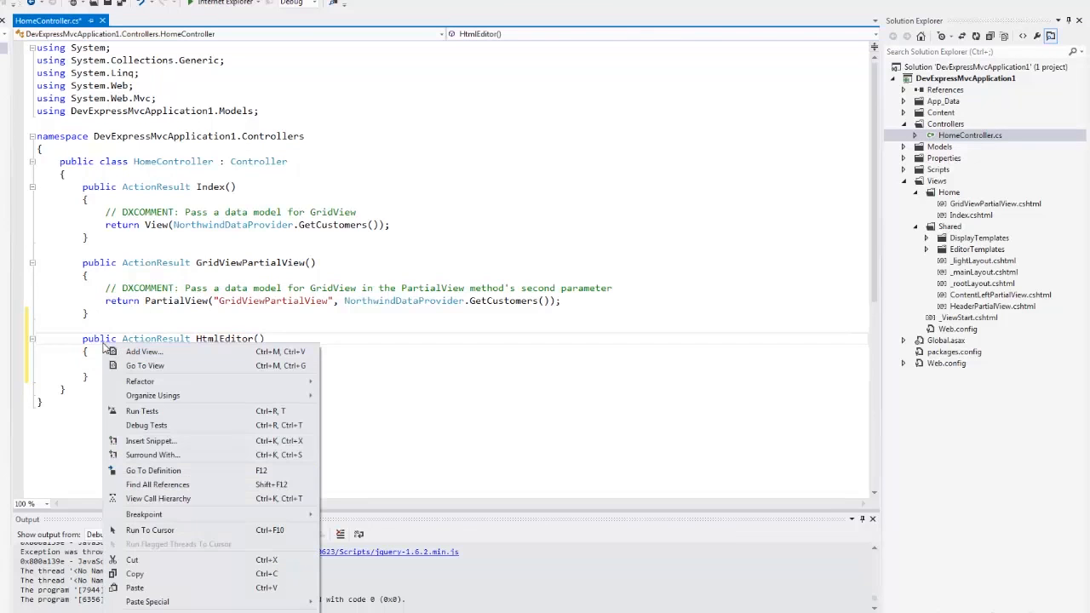
left_click(143, 351)
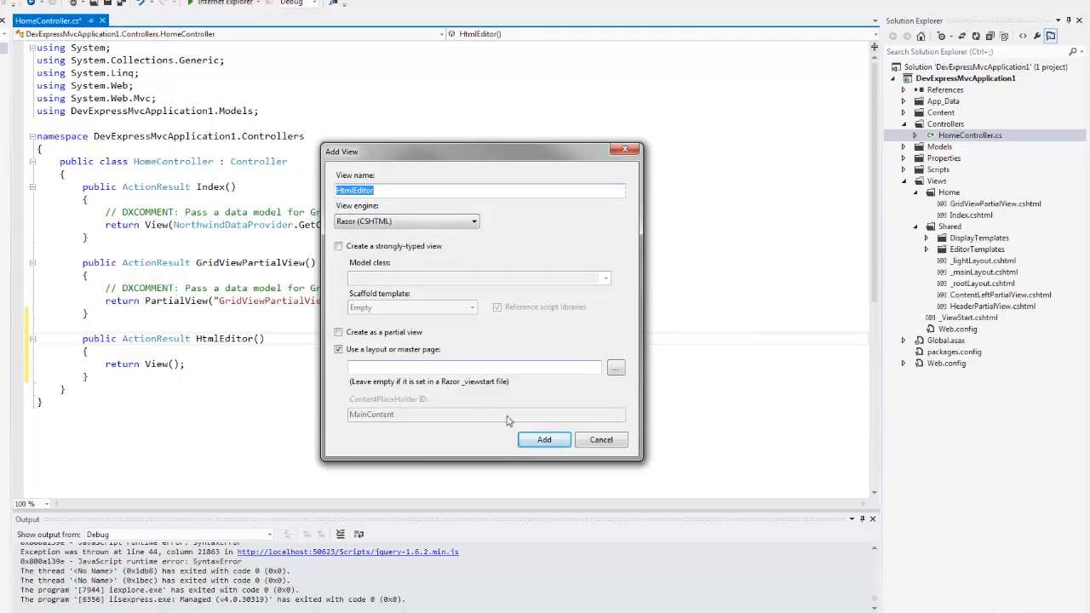
left_click(543, 440)
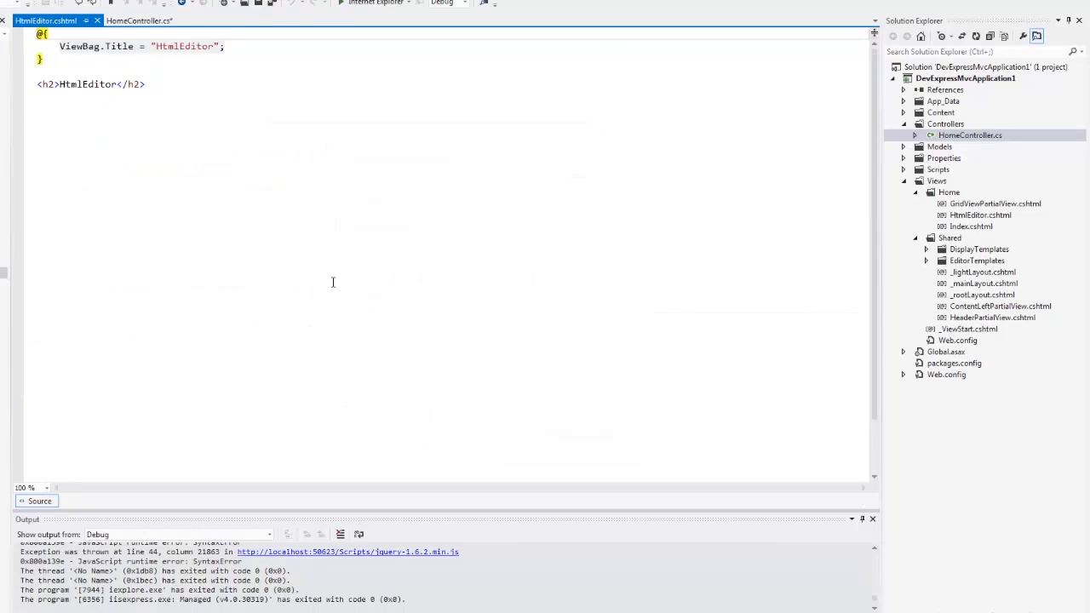
- Begin inserting a DevExpress MVC extension at the content spot in the new view
left_click(61, 95)
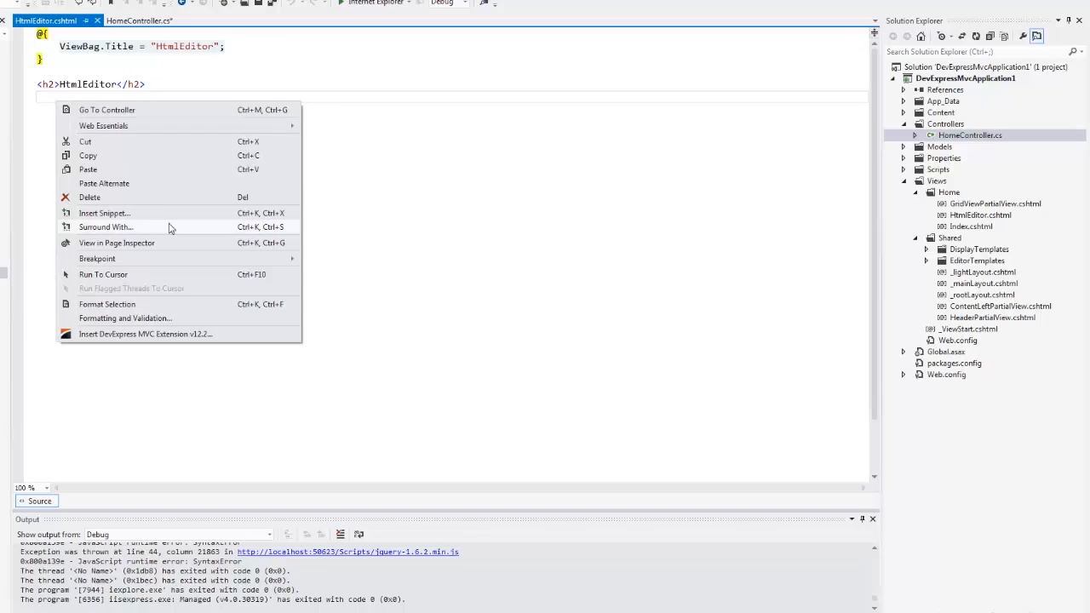
mouse_move(136, 344)
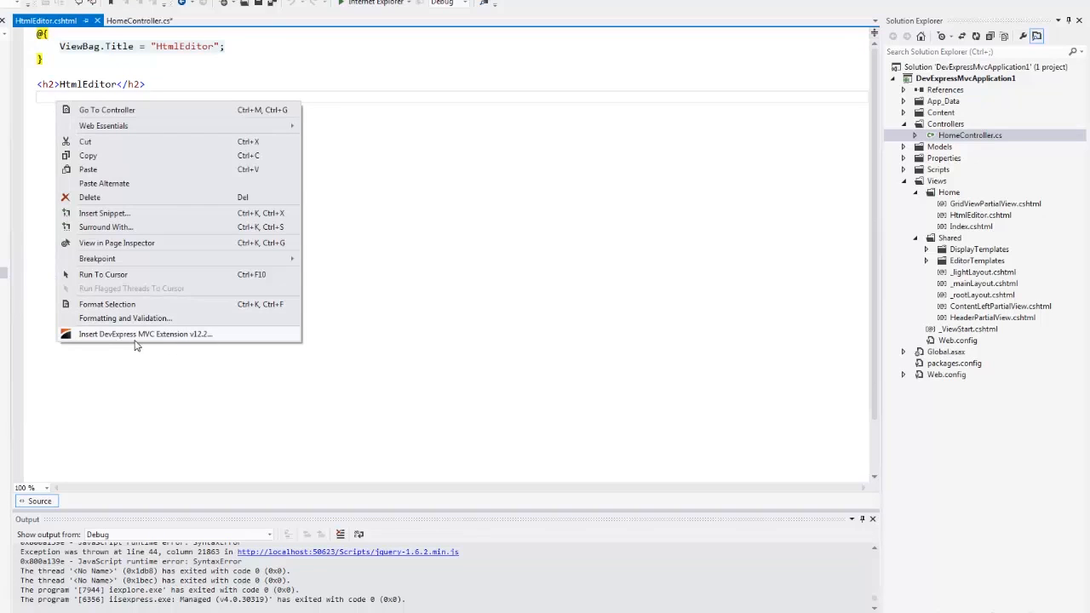
left_click(145, 334)
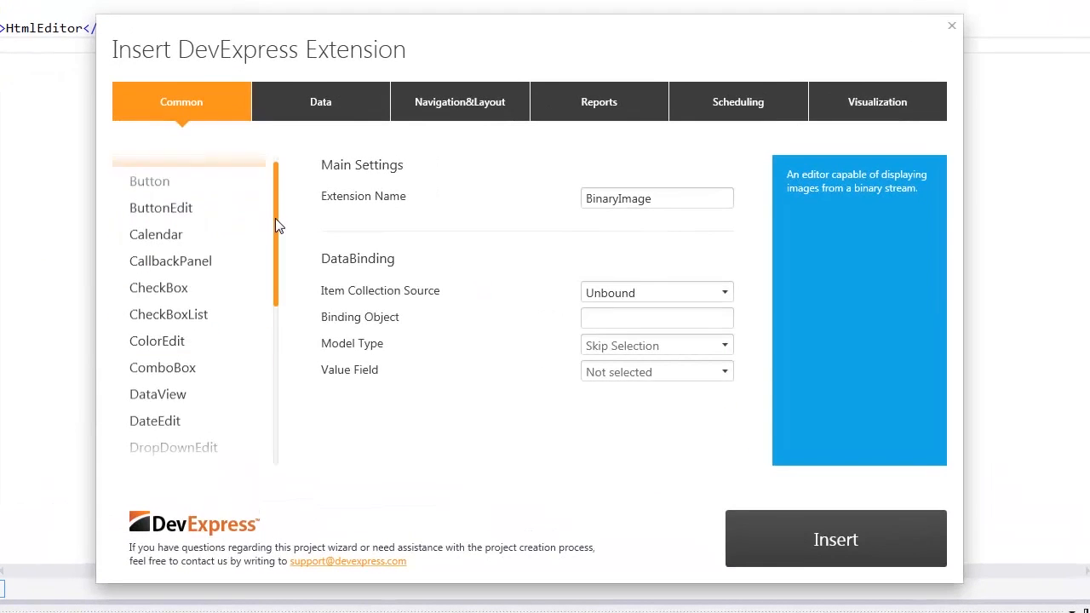
- Insert the HtmlEditor extension from the Common group into the project
left_click(160, 291)
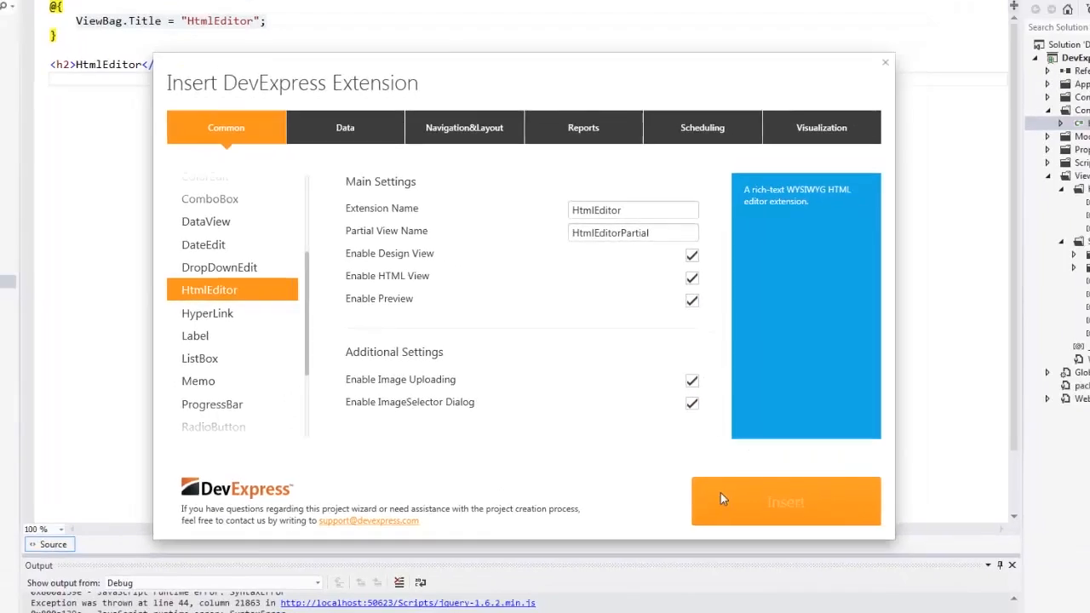
left_click(784, 501)
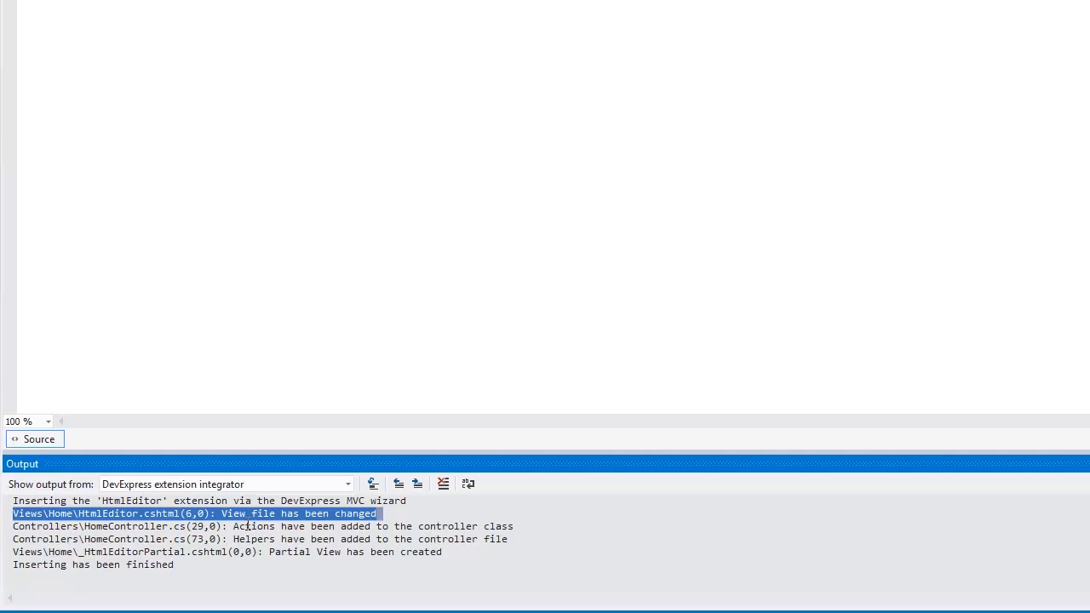
- Review the generated HtmlEditor controller actions and set settings.Width to 800 in _HtmlEditorPartial.cshtml
double_click(255, 526)
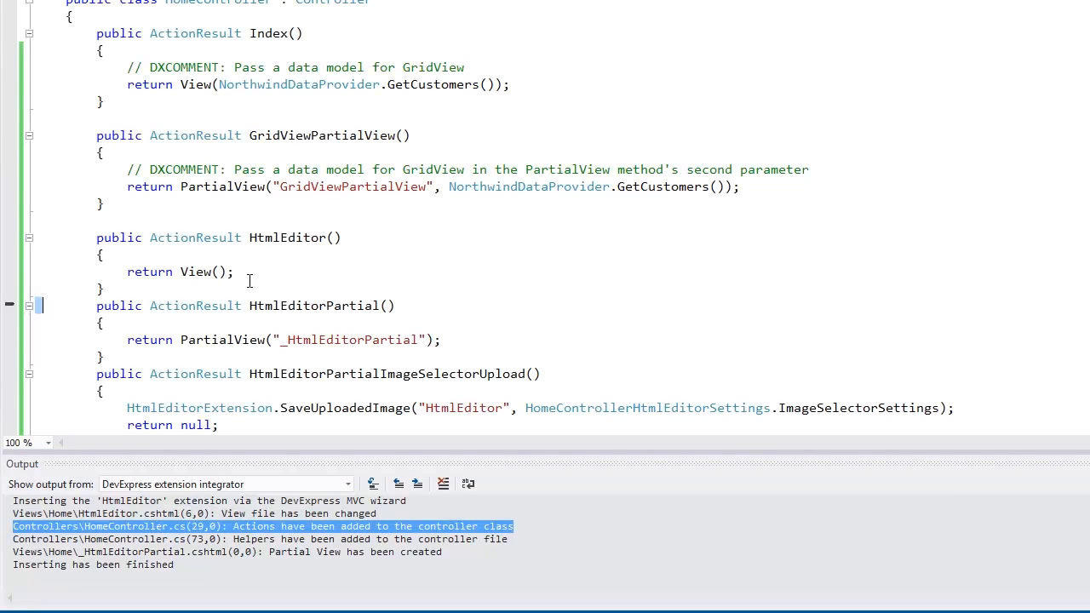
scroll("down", 3)
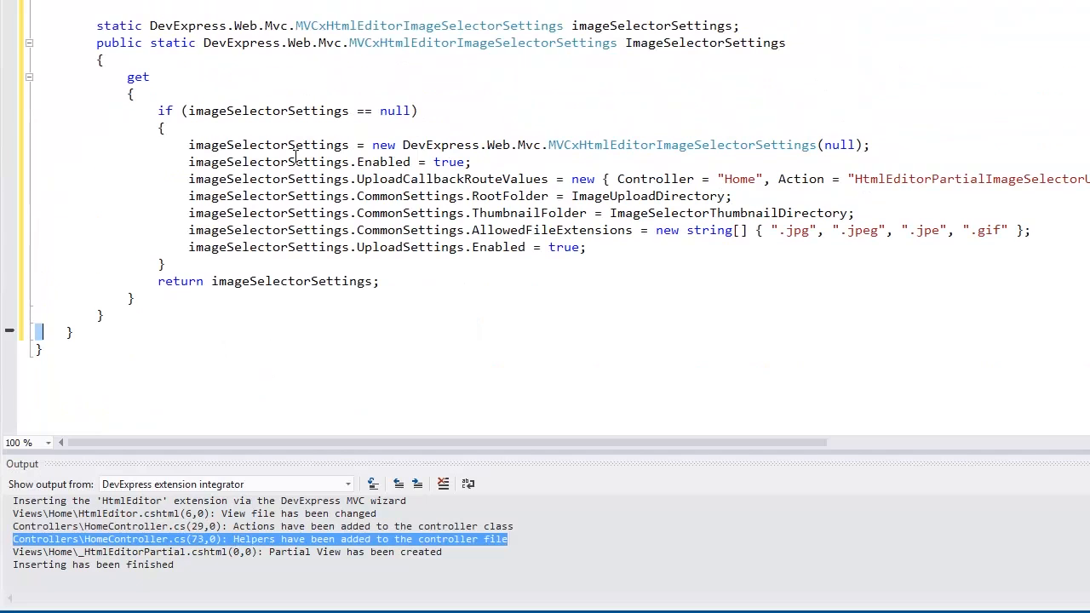
scroll("up", 3)
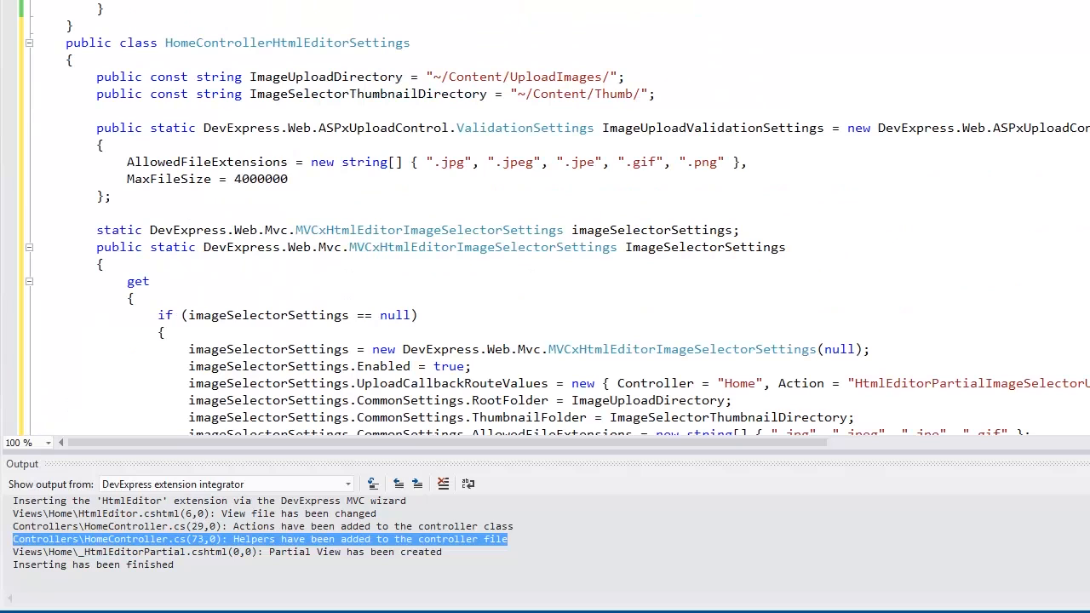
scroll("down", 3)
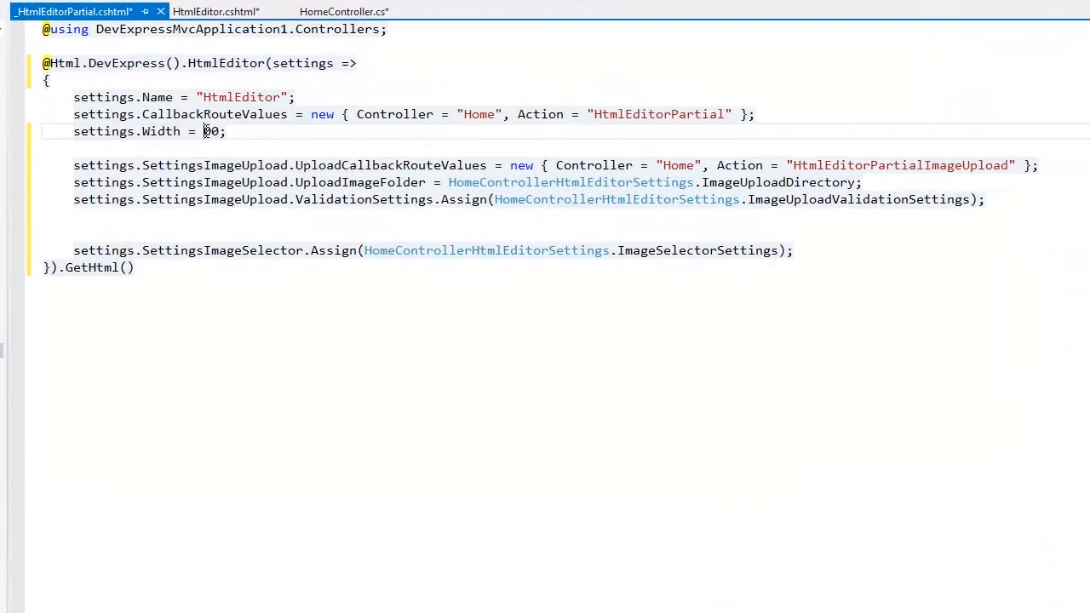
type("8")
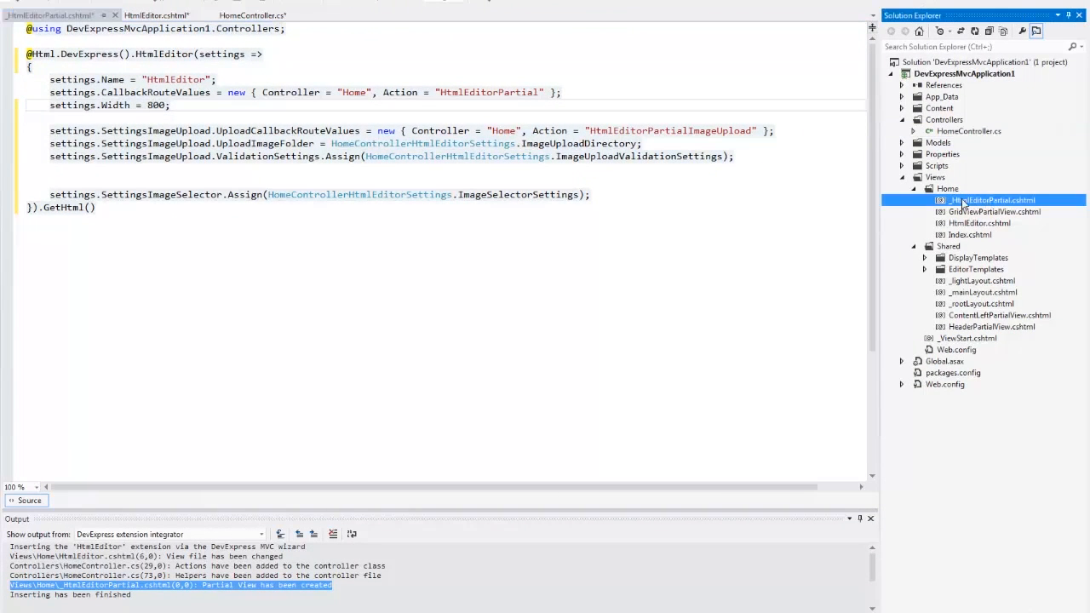
mouse_move(975, 322)
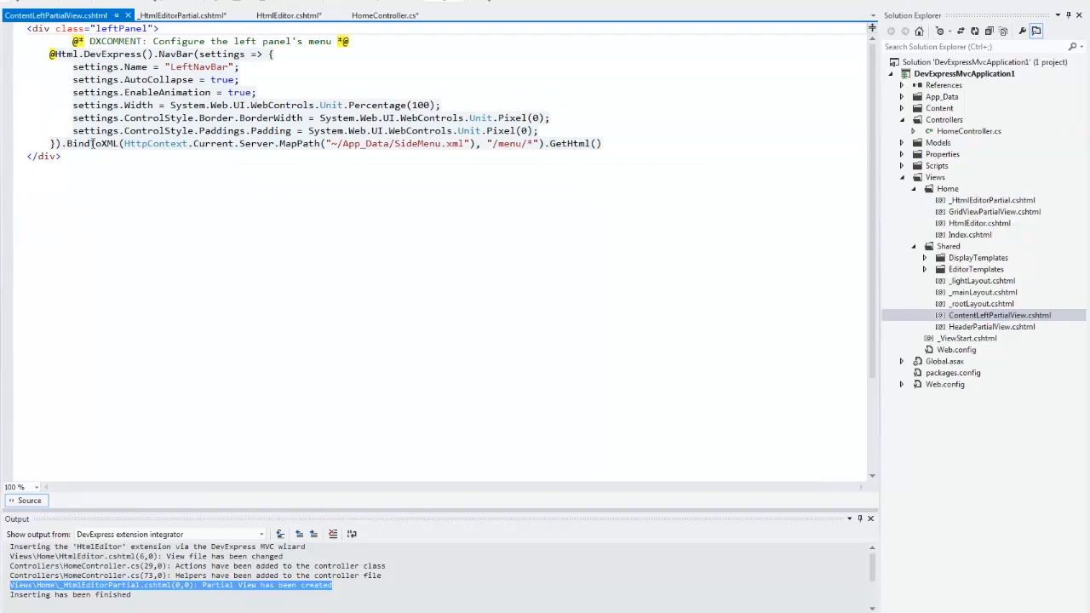
- Add NavigateUrl="~/Home/HtmlEditor" to the HtmlEditor item in App_Data/SideMenu.xml
left_click(82, 160)
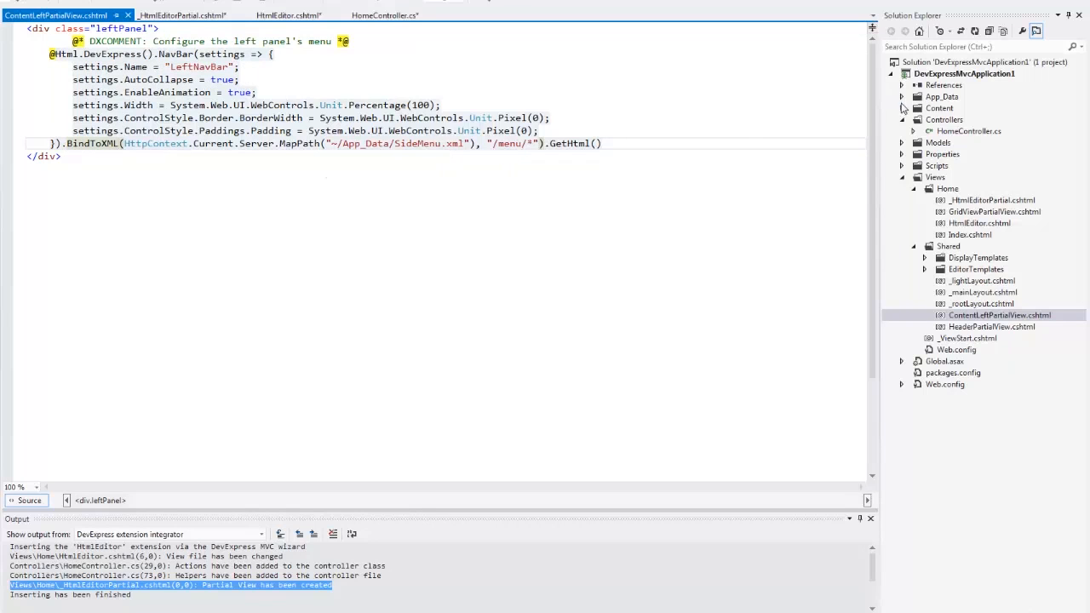
left_click(903, 96)
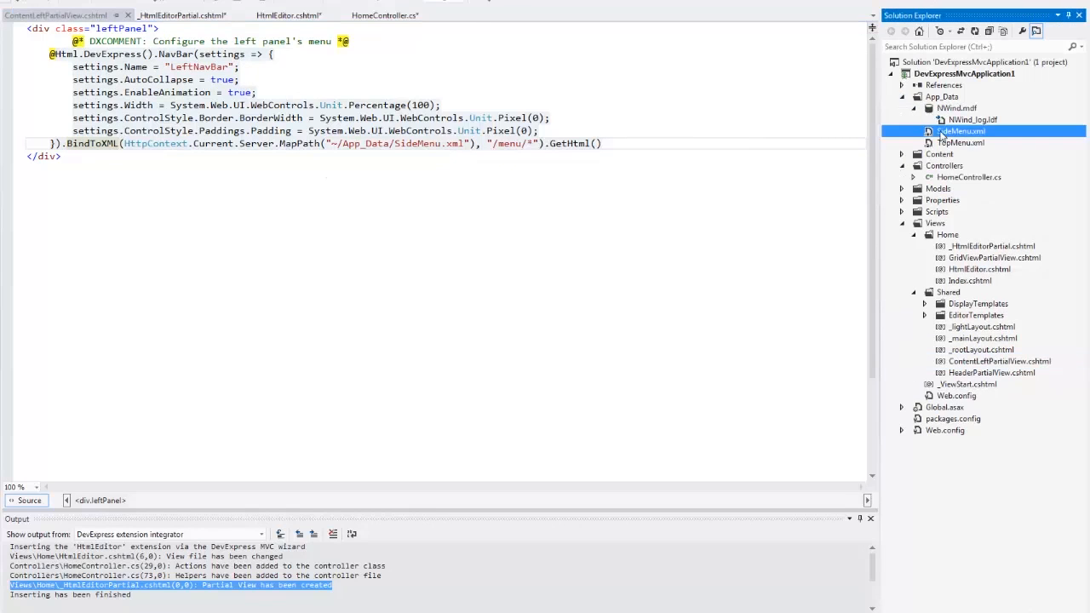
double_click(963, 131)
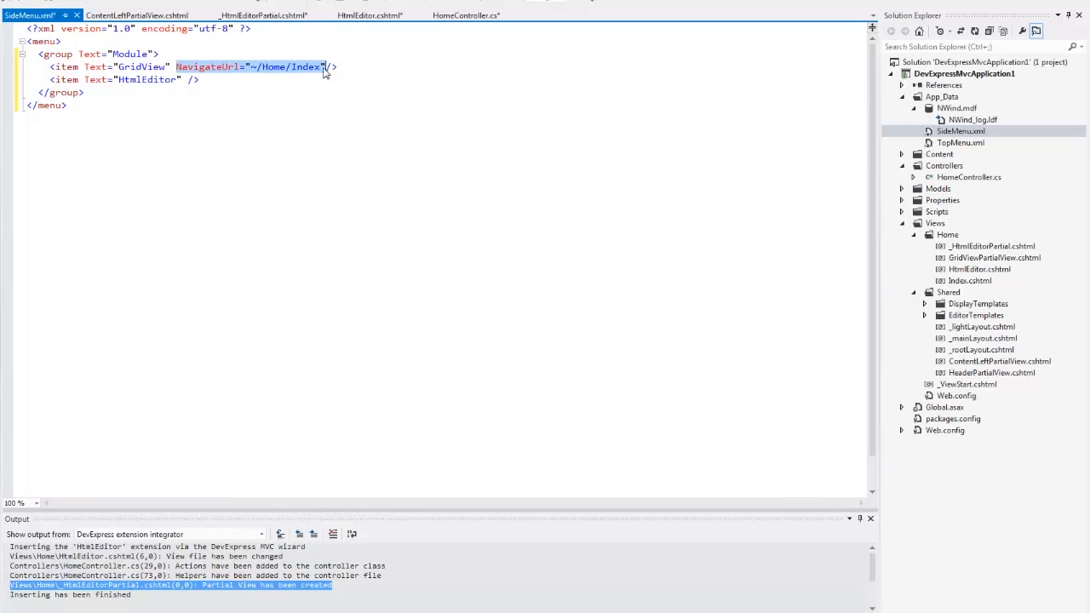
type("NavigateUrl=\"~/Home/HtmlEditor")
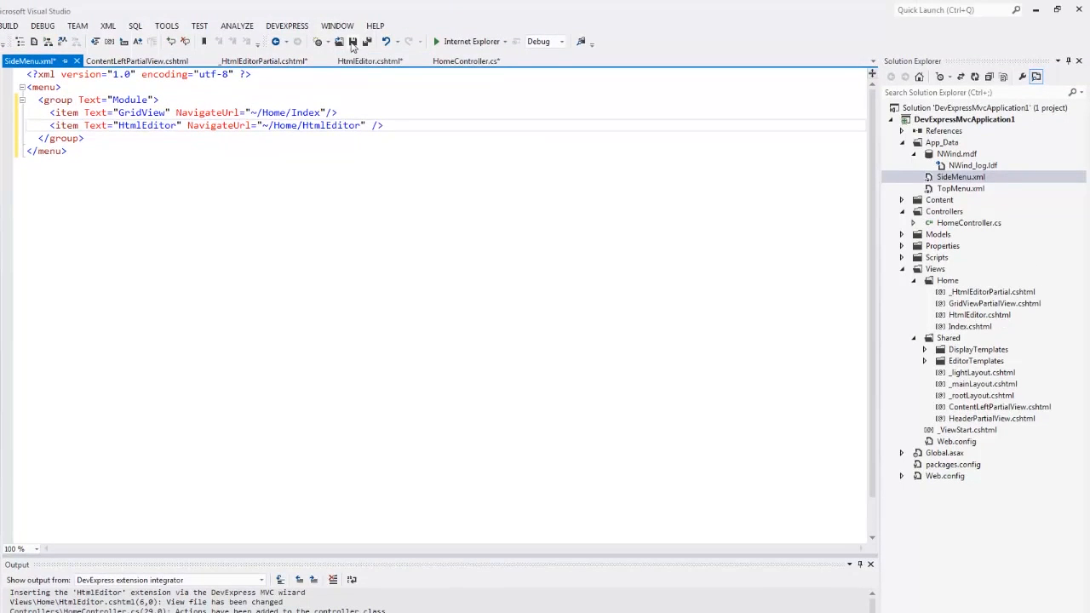
- Run the site, copy five customer rows from the GridView page and go to the HtmlEditor page
left_click(436, 41)
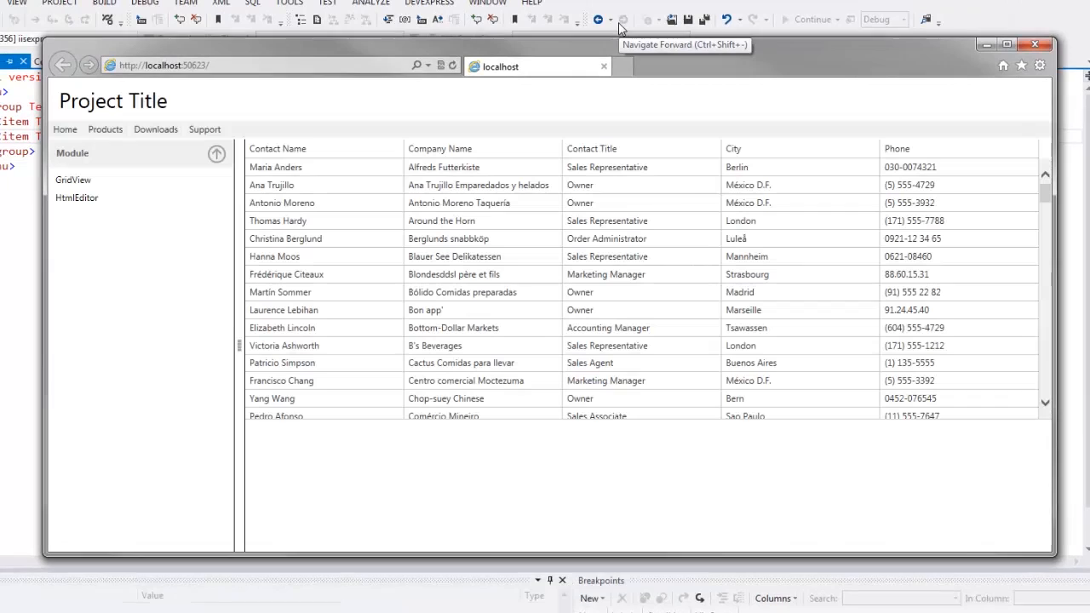
left_click(74, 180)
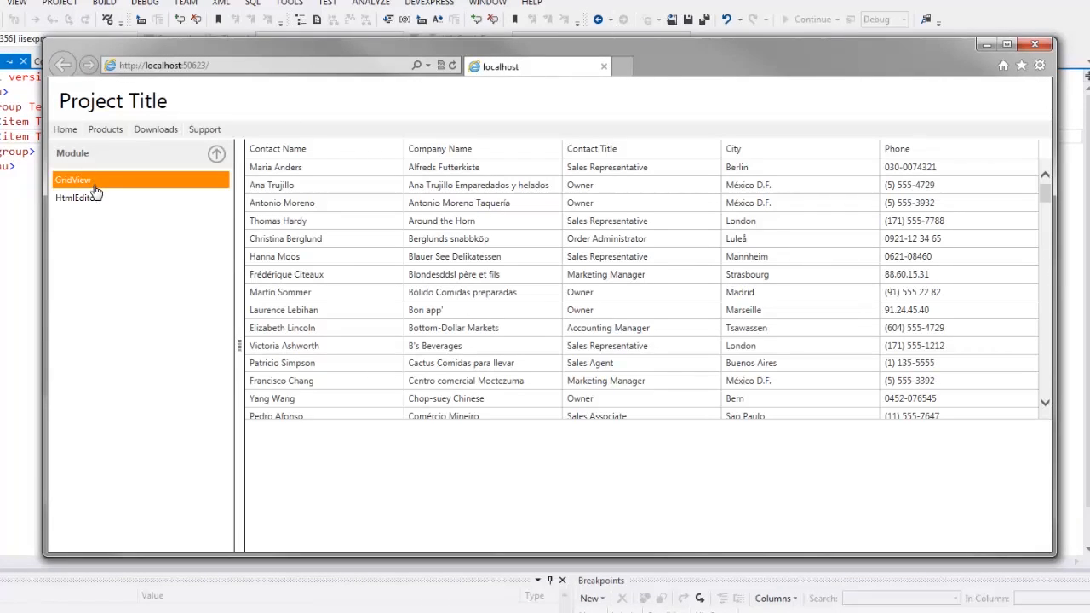
left_click(77, 197)
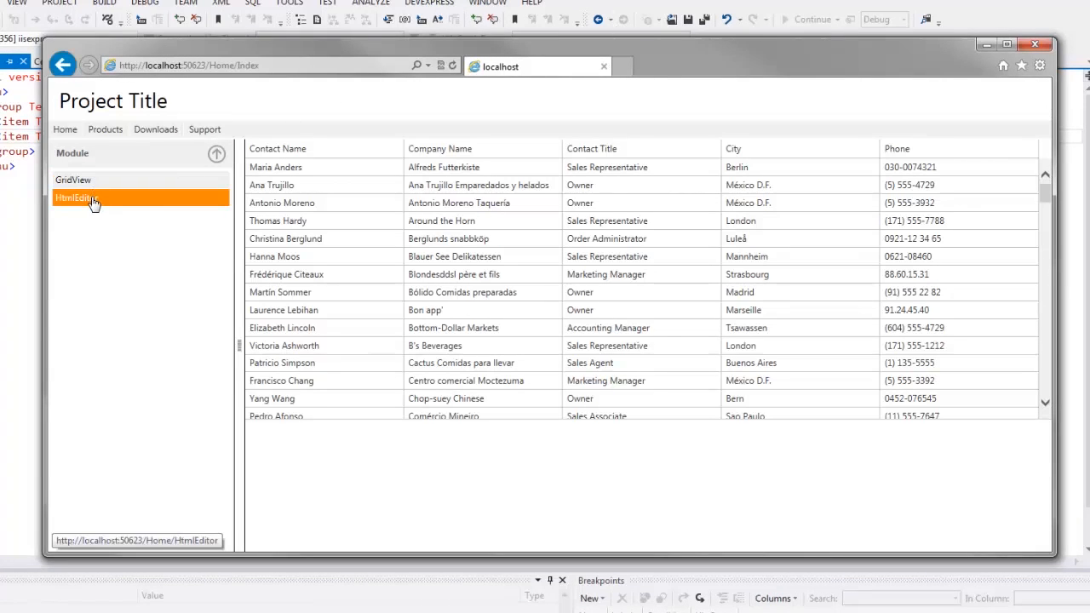
left_click(77, 197)
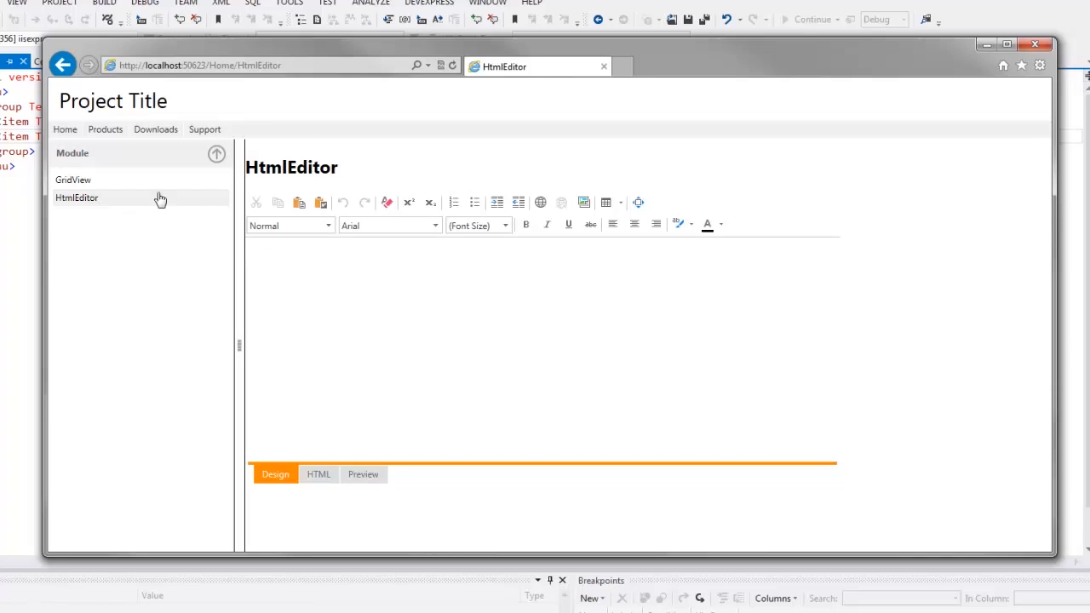
left_click(72, 181)
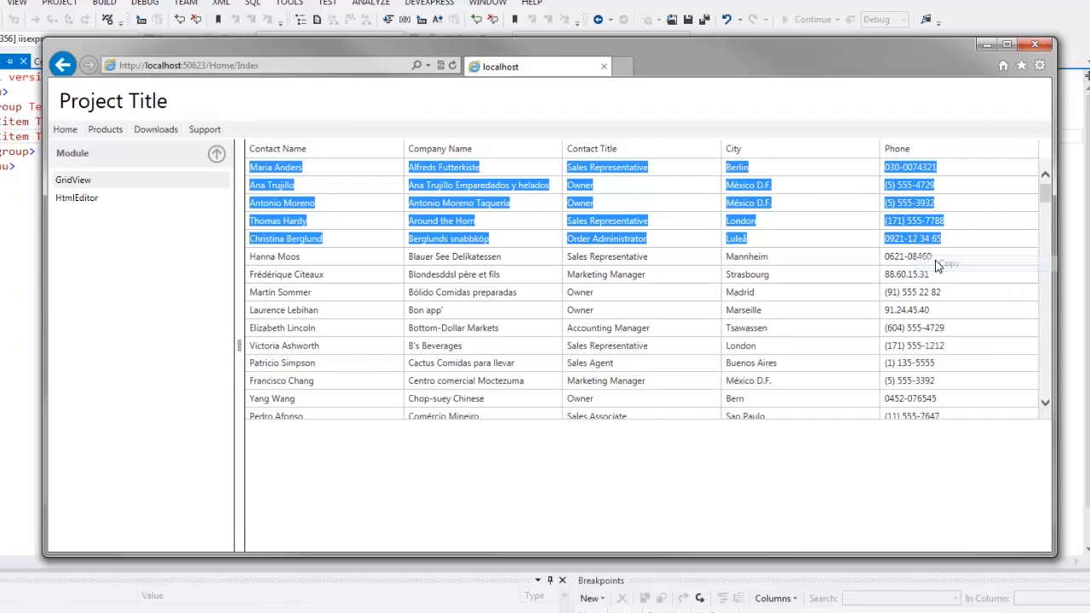
left_click(78, 197)
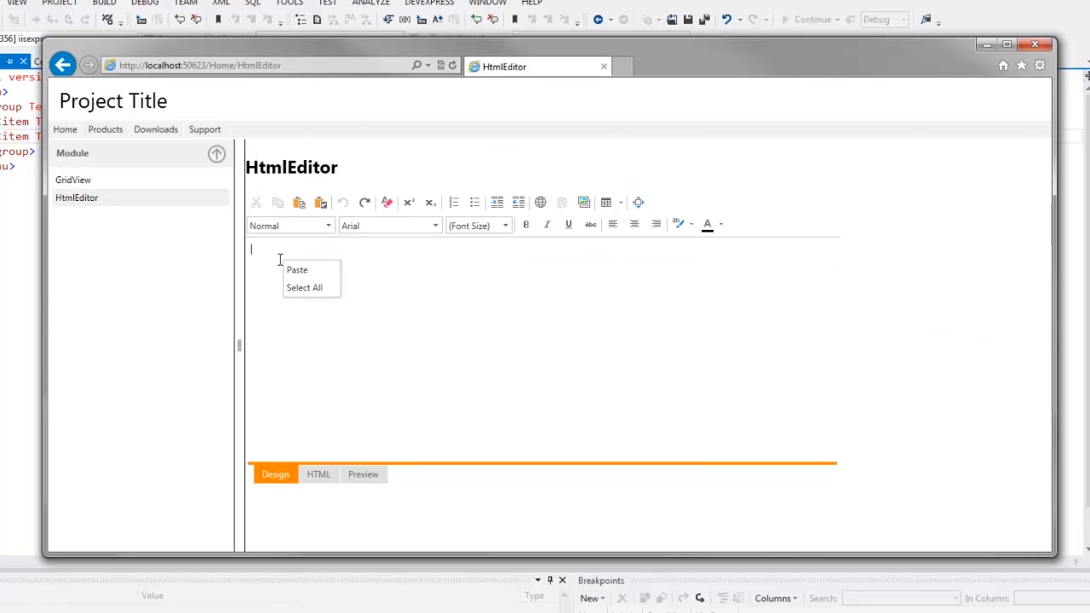
- Paste the customer rows into the HtmlEditor and view them in the HTML and Preview modes
left_click(297, 269)
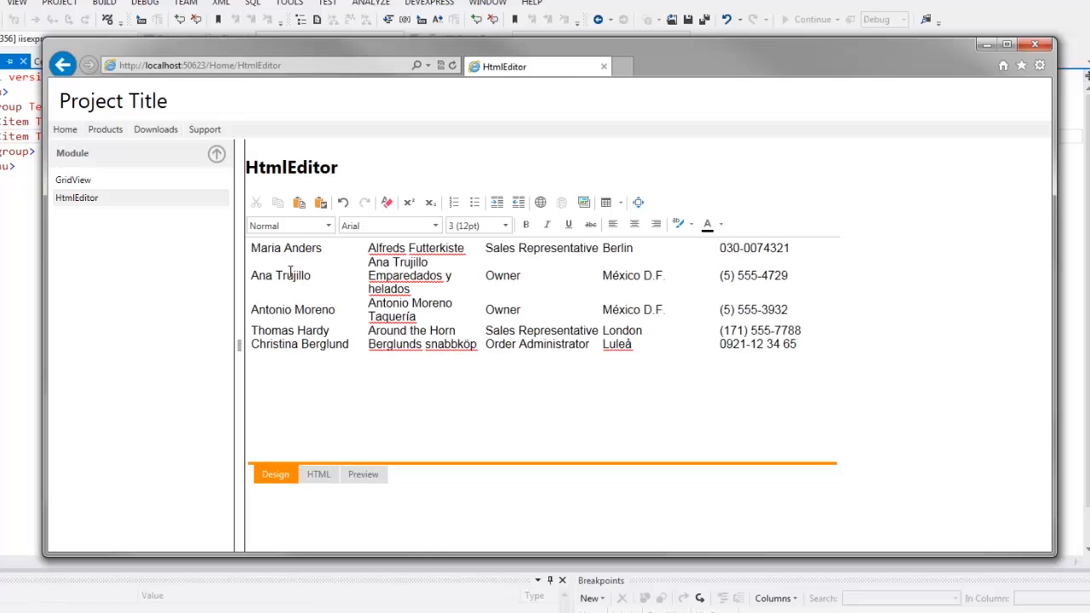
mouse_move(700, 396)
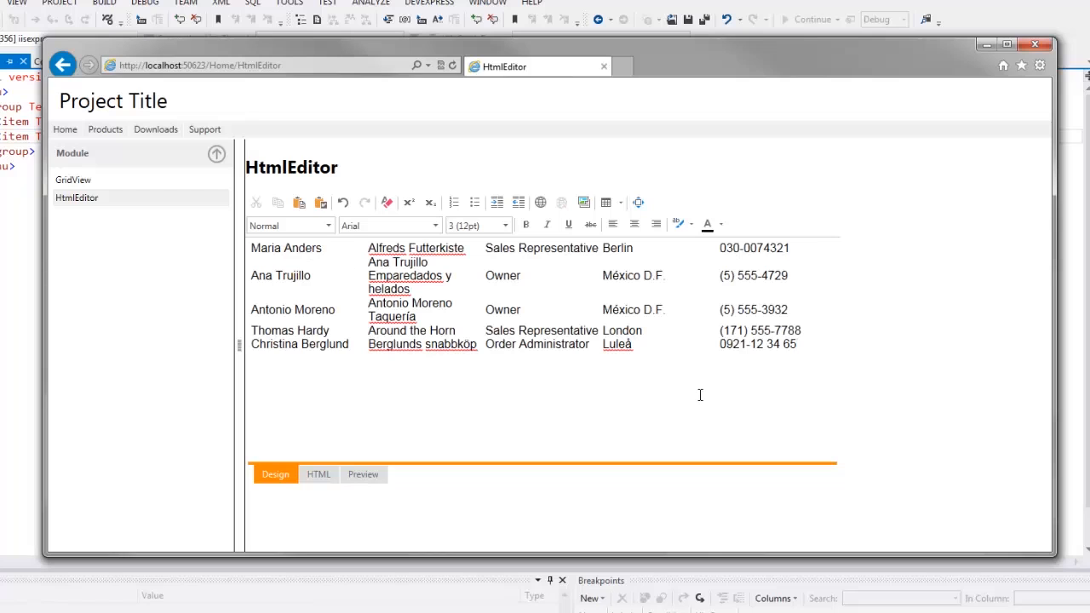
left_click(317, 473)
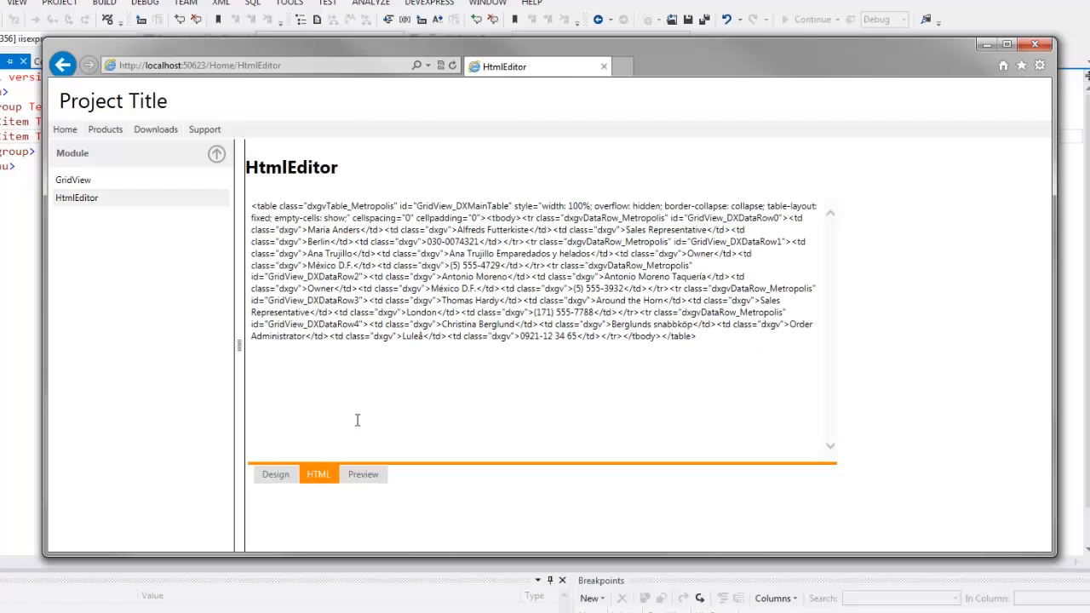
mouse_move(454, 358)
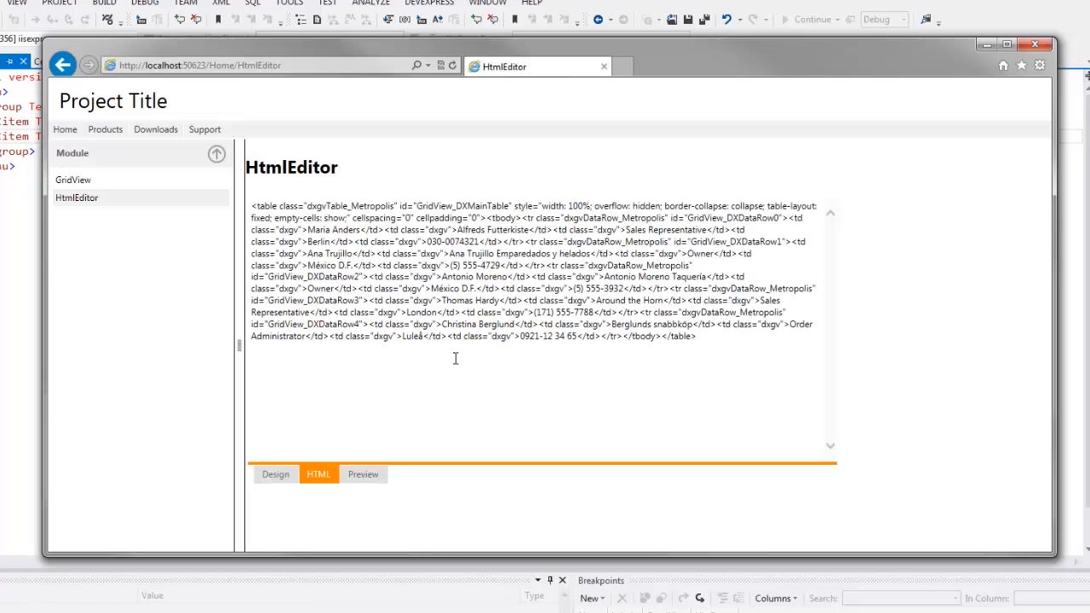
left_click(363, 474)
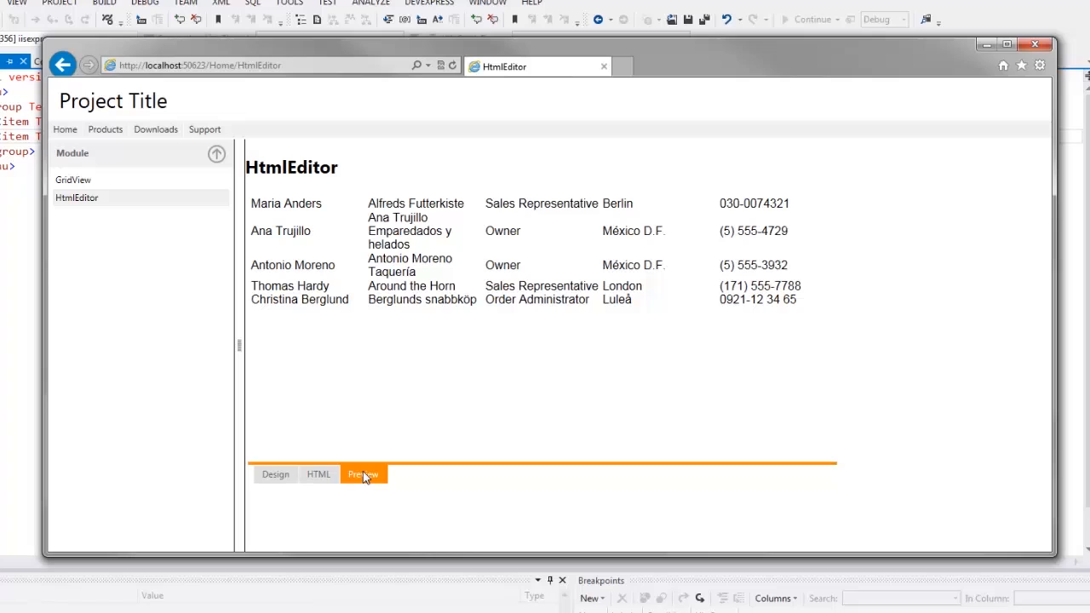
mouse_move(364, 467)
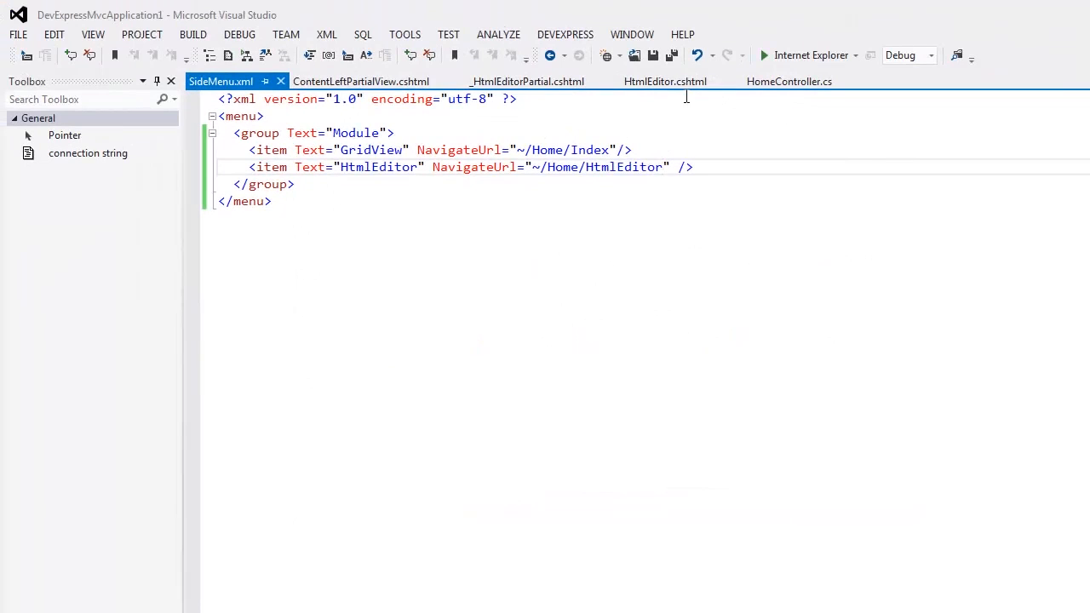
- Pick the Office2010Black theme in the DevExpress Project Wizard to update the project
left_click(566, 34)
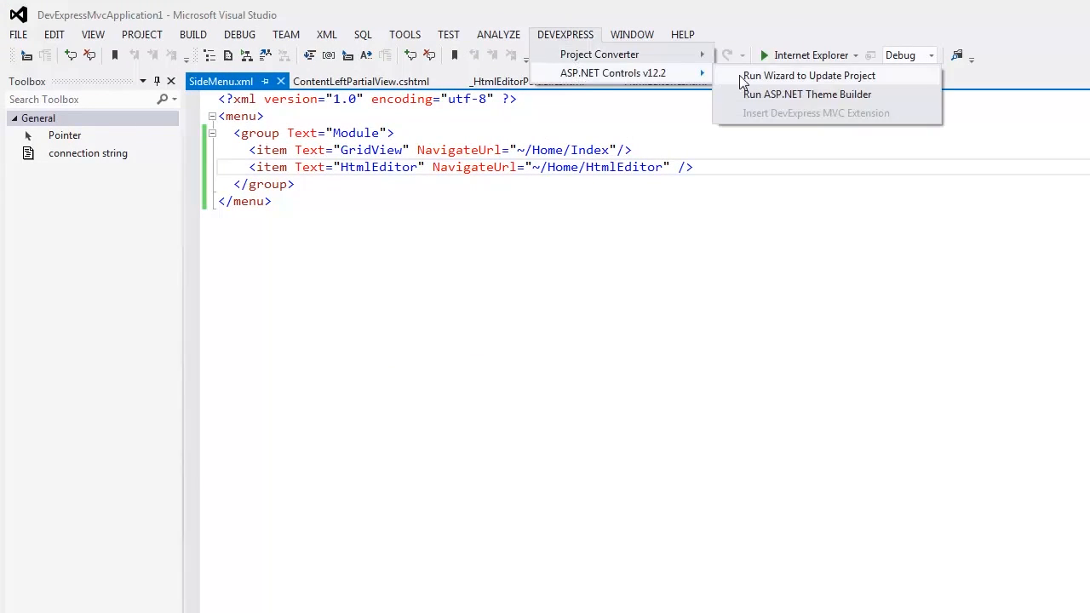
left_click(808, 75)
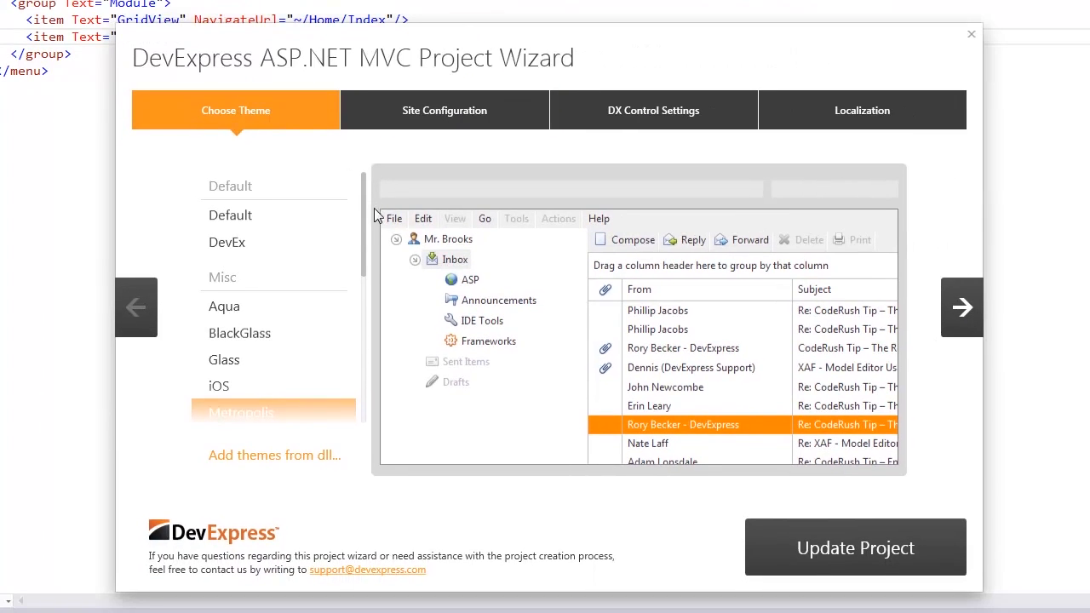
scroll("down", 3)
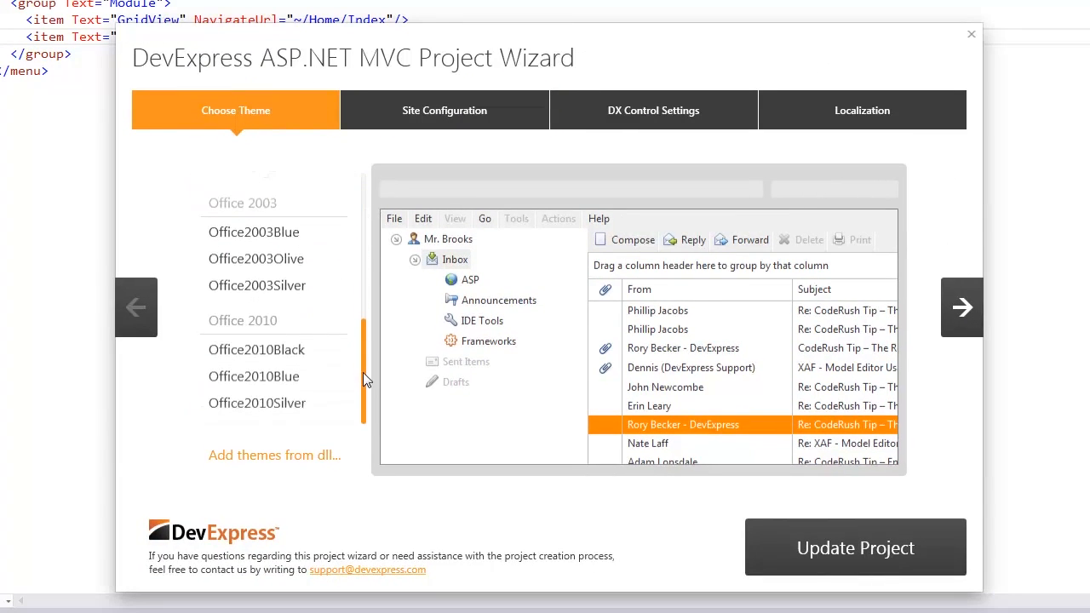
left_click(255, 349)
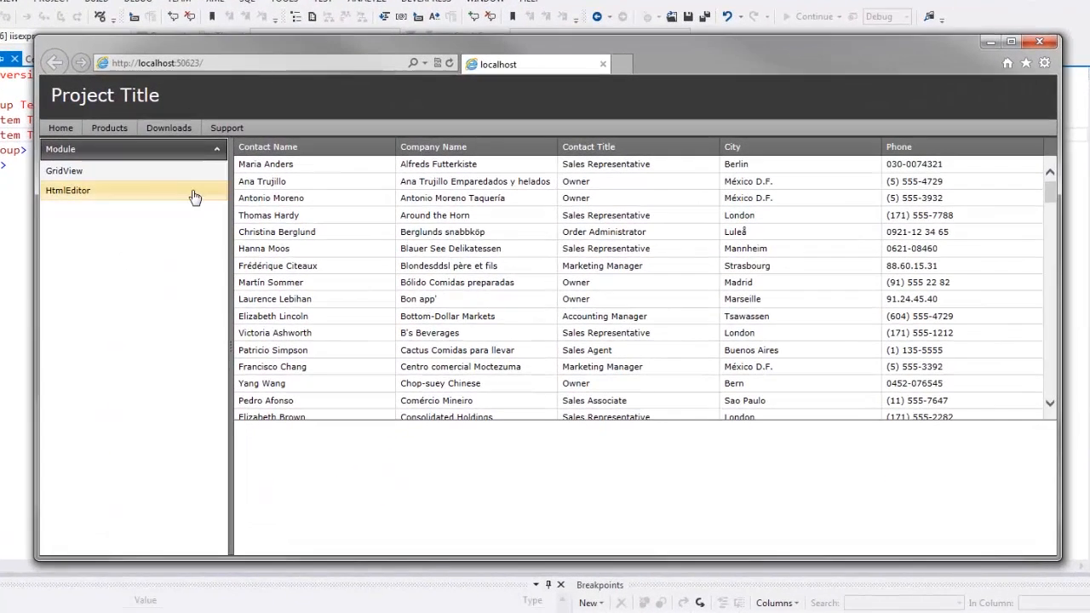
left_click(69, 190)
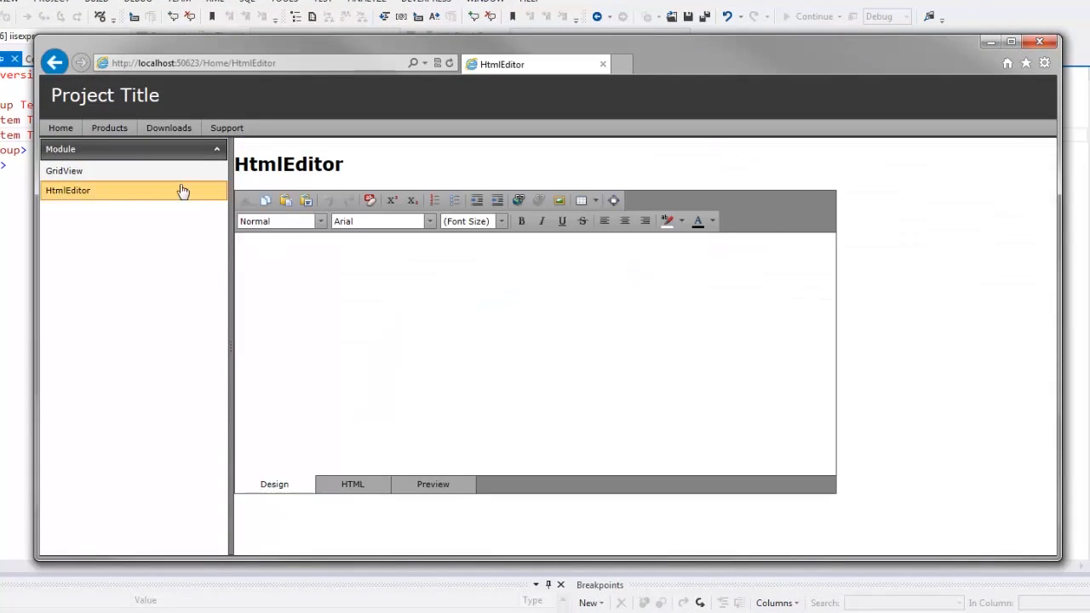
left_click(64, 171)
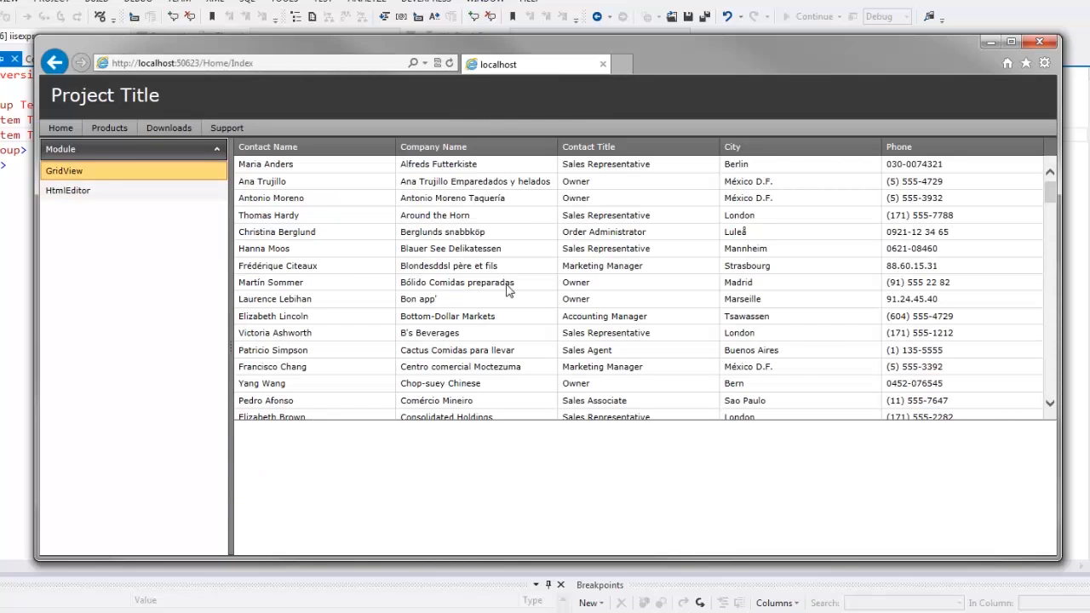
mouse_move(434, 295)
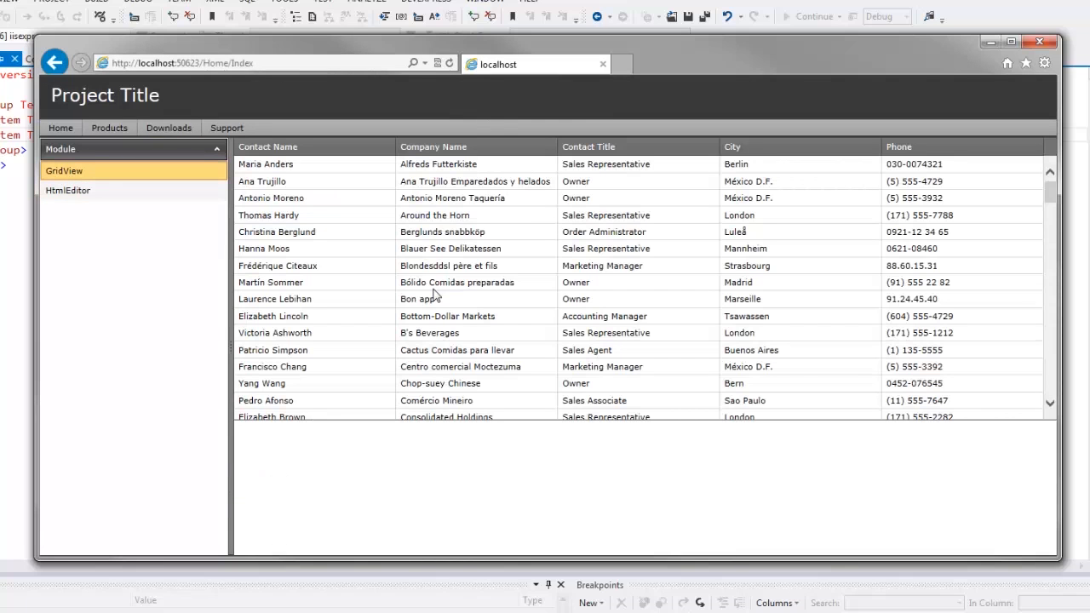